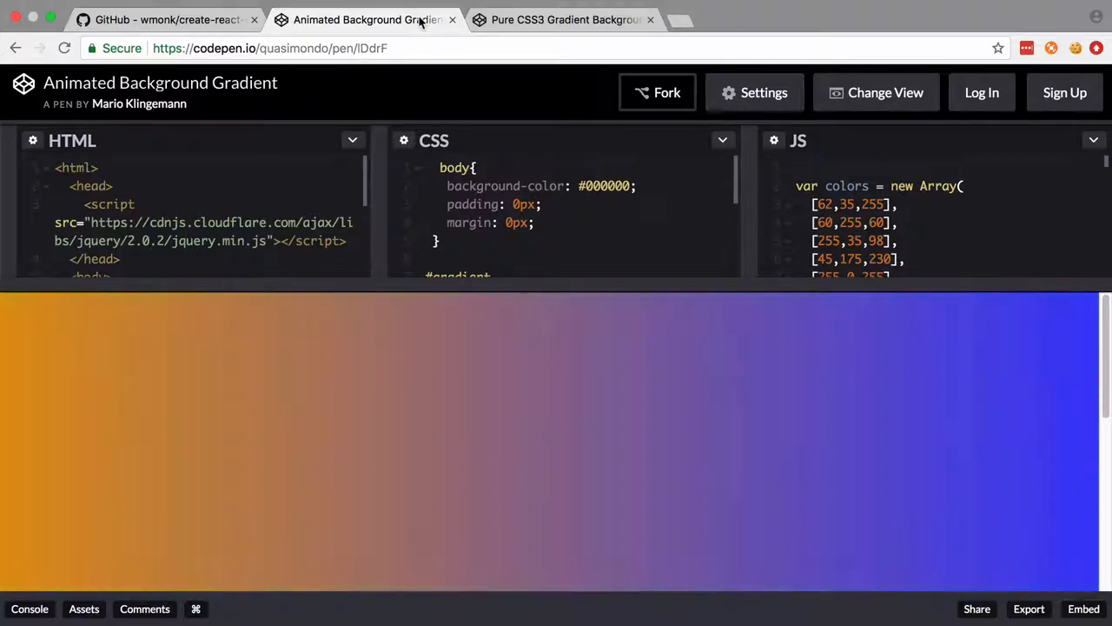
pyautogui.moveTo(600, 414)
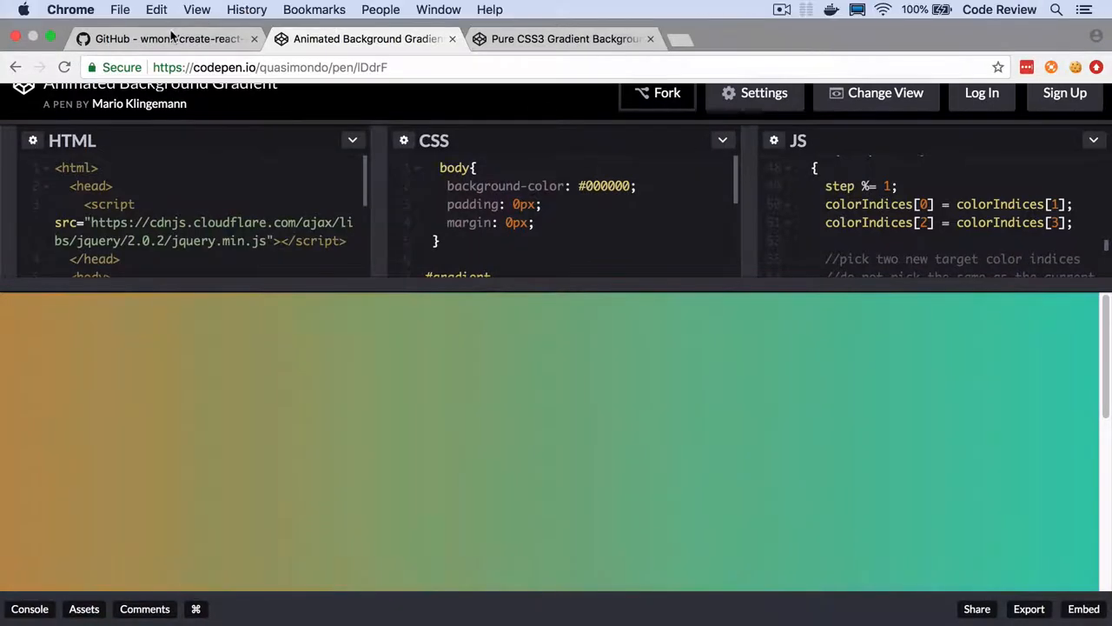
# After reviewing the Animated Background Gradient pen's JavaScript, switch to the GitHub repository tab
pyautogui.click(165, 38)
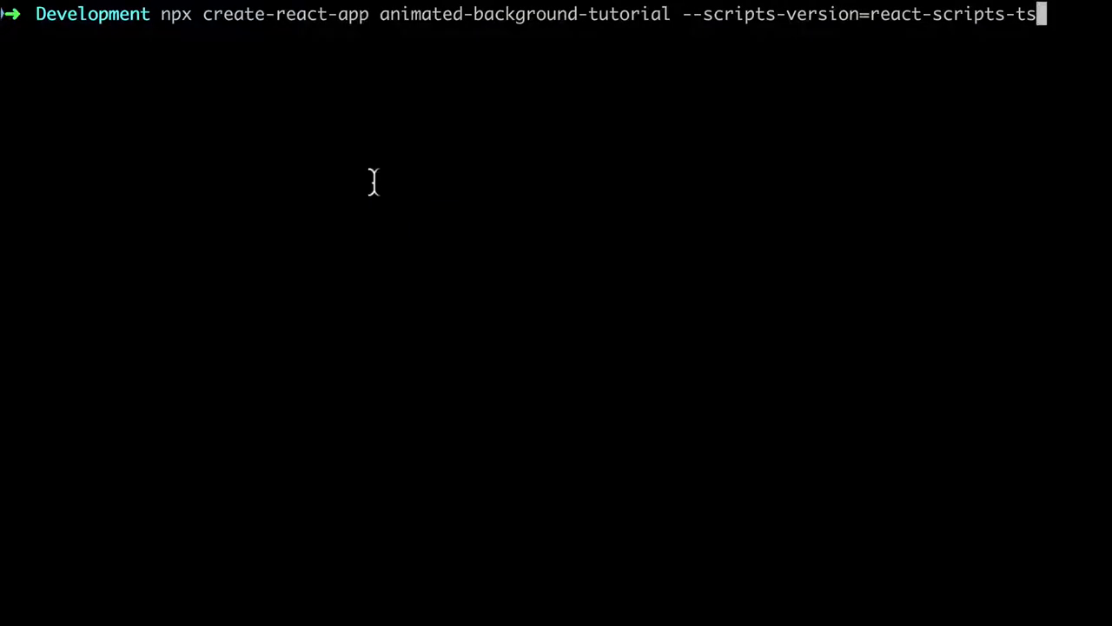
pyautogui.moveTo(207, 31)
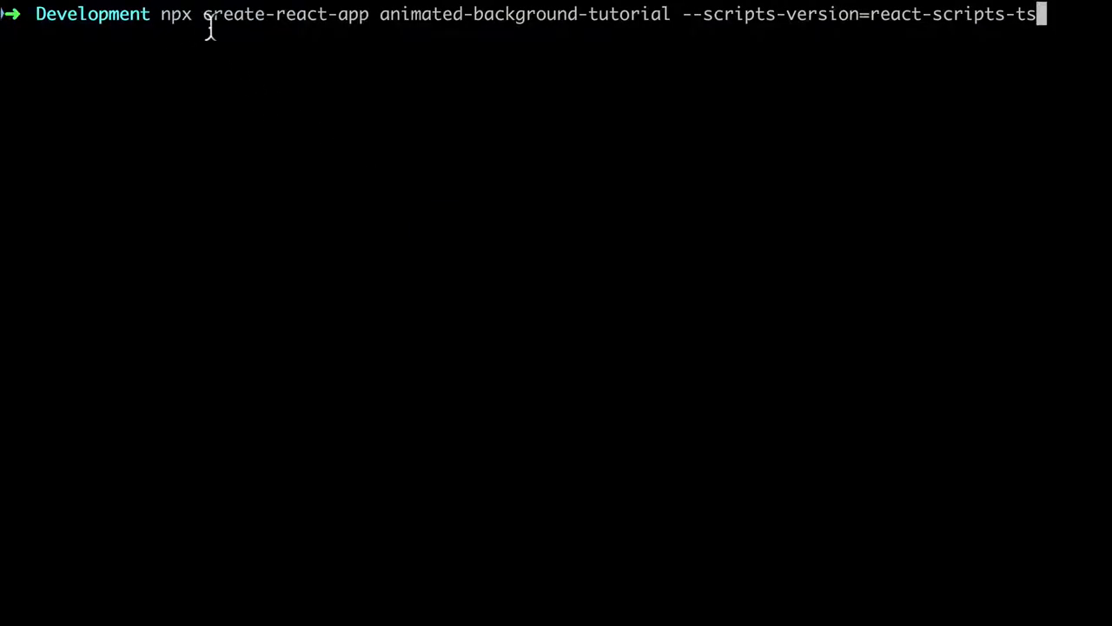
pyautogui.moveTo(174, 39)
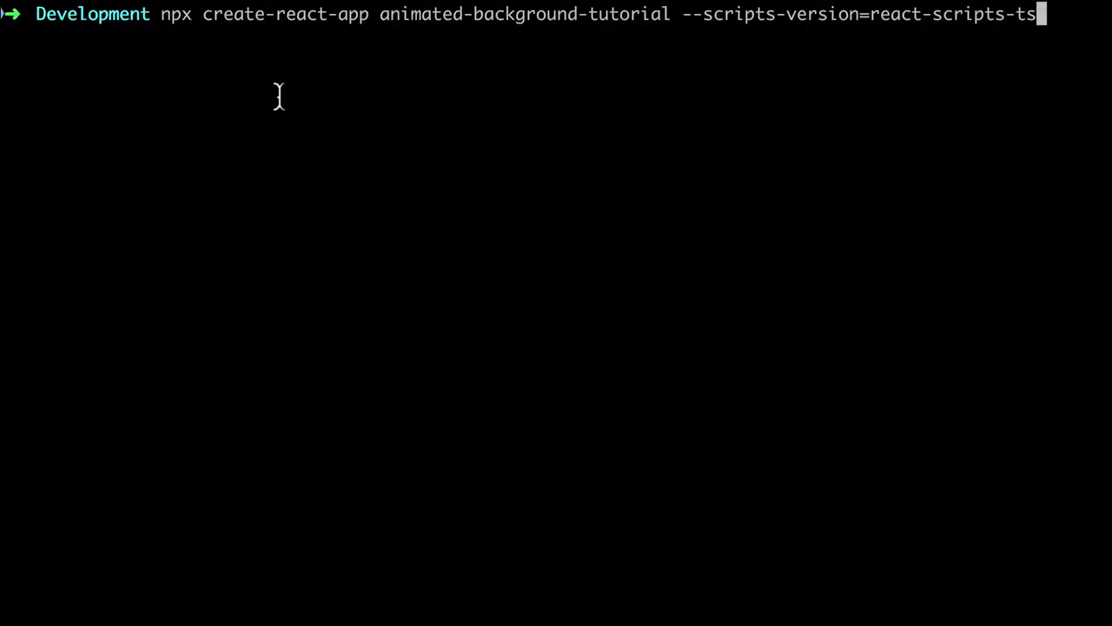
pyautogui.moveTo(415, 35)
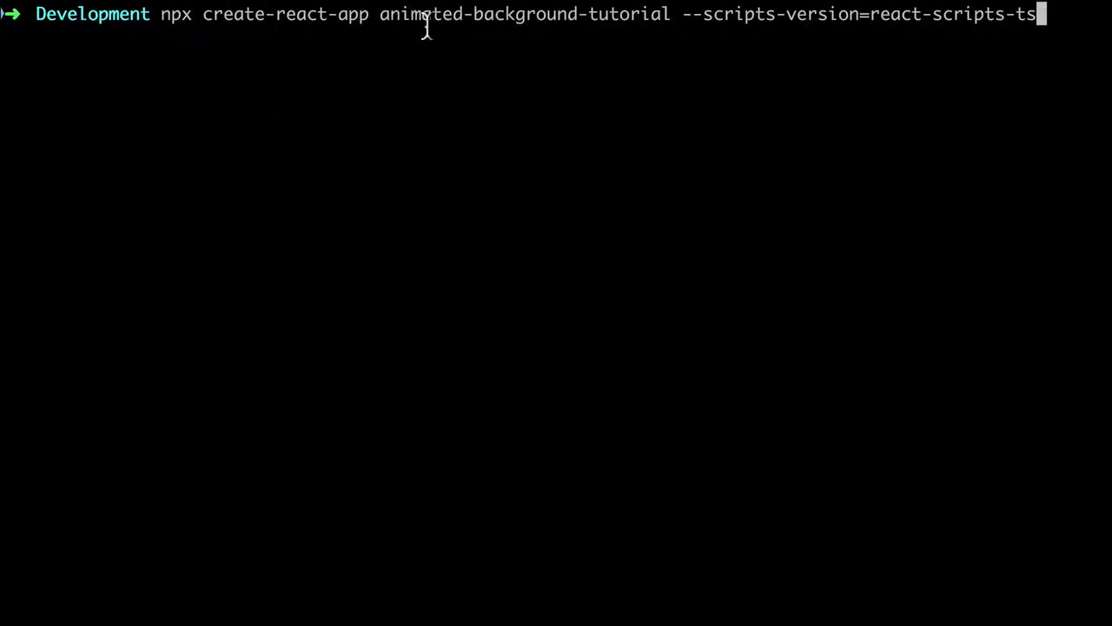
pyautogui.moveTo(665, 32)
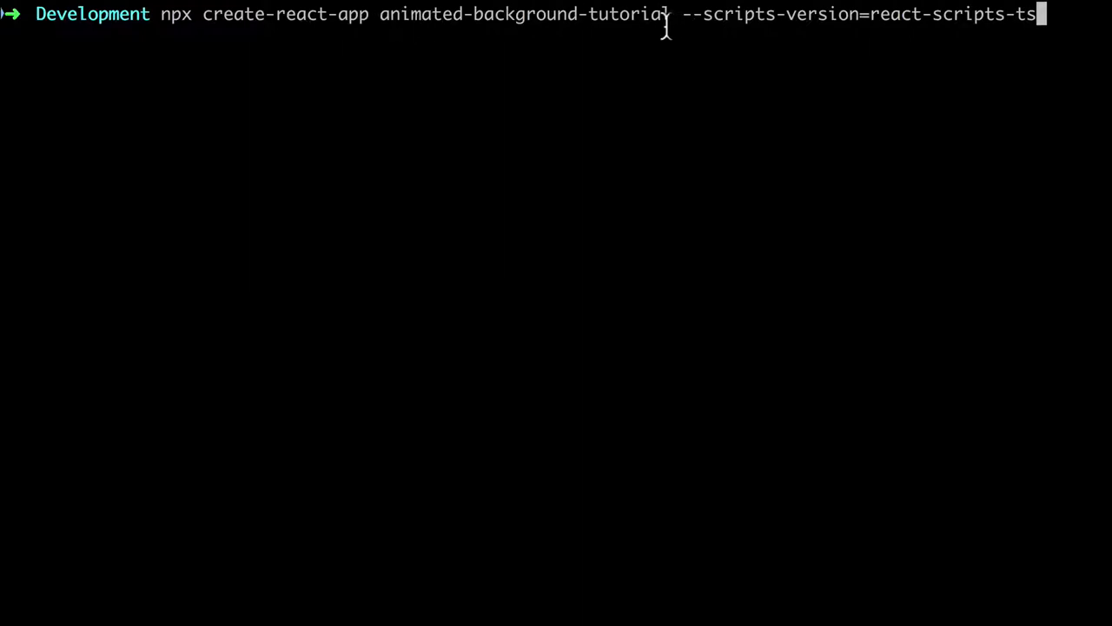
pyautogui.moveTo(850, 33)
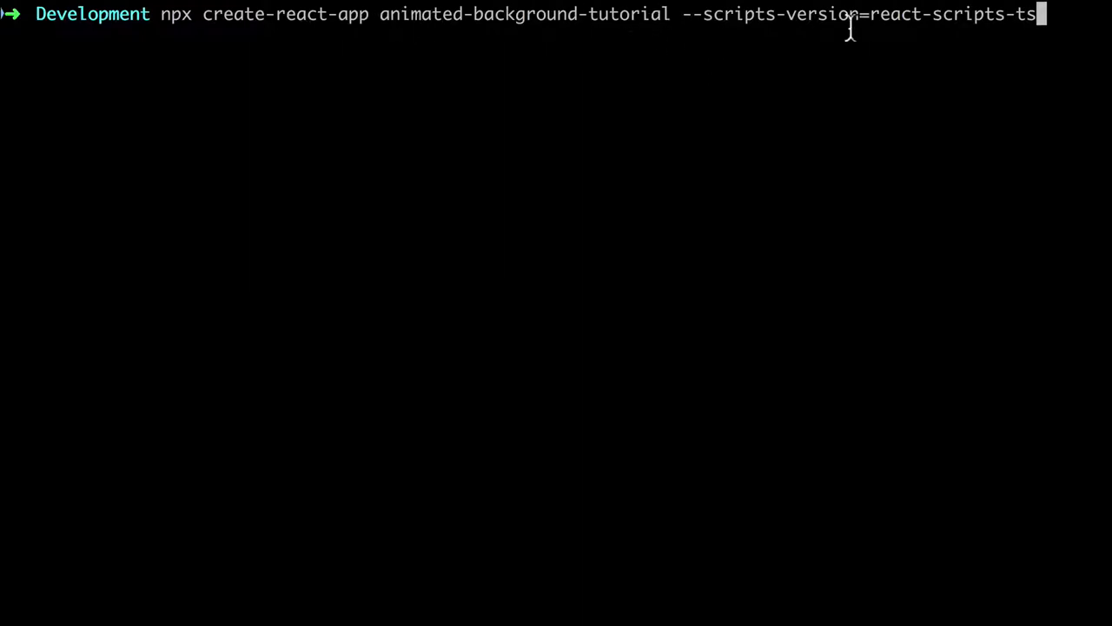
pyautogui.moveTo(938, 54)
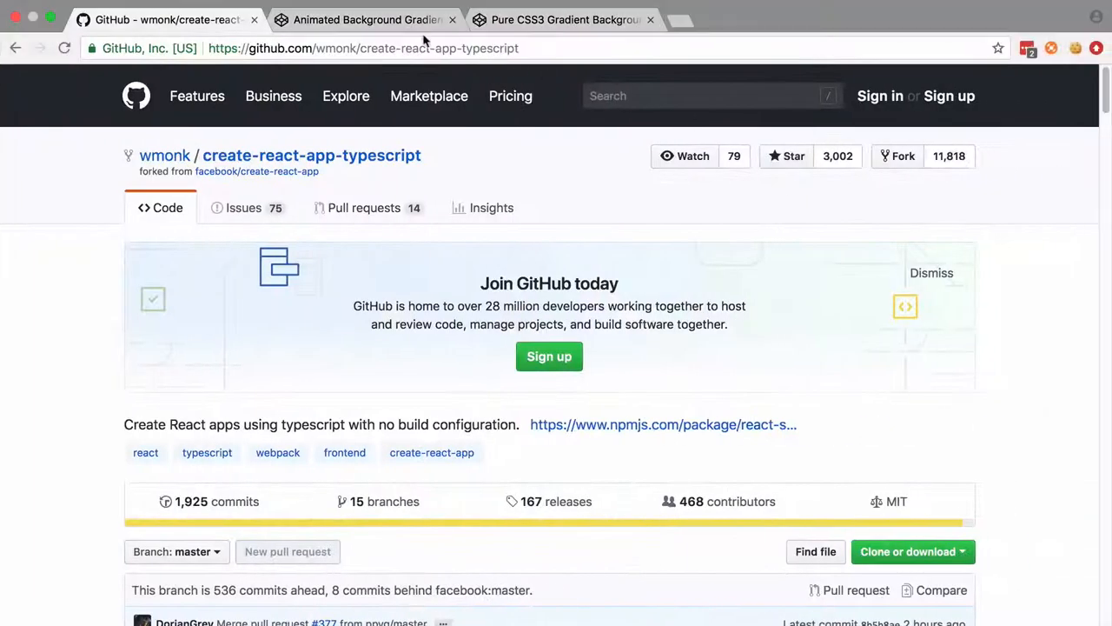
# Compare the Pure CSS3 gradient pen with the Animated Background Gradient pen, ending on the latter
pyautogui.click(366, 19)
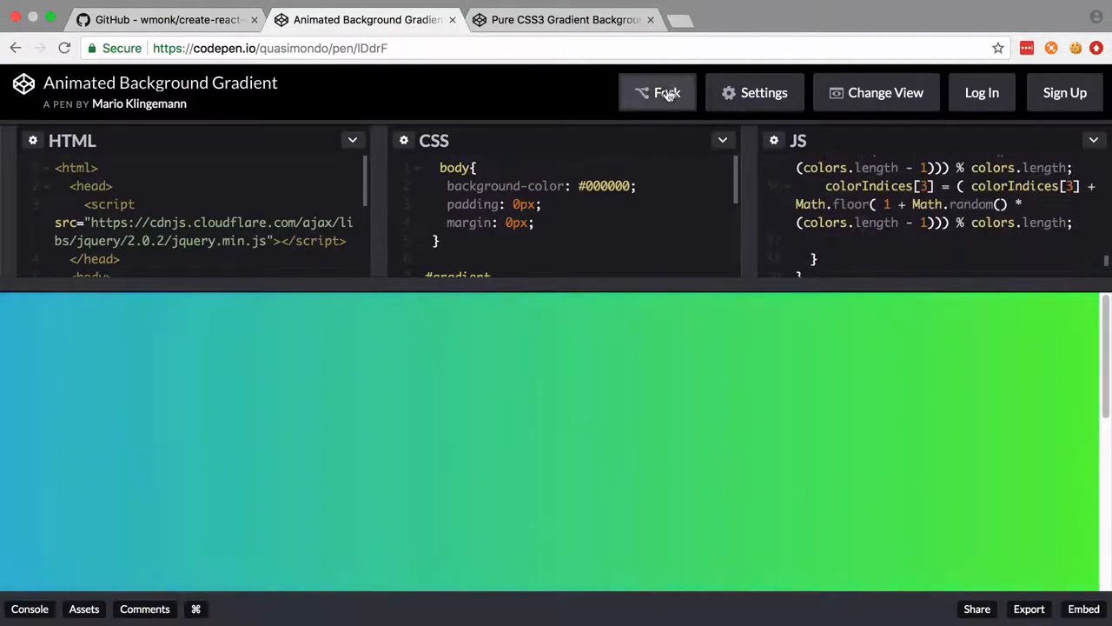
pyautogui.click(564, 19)
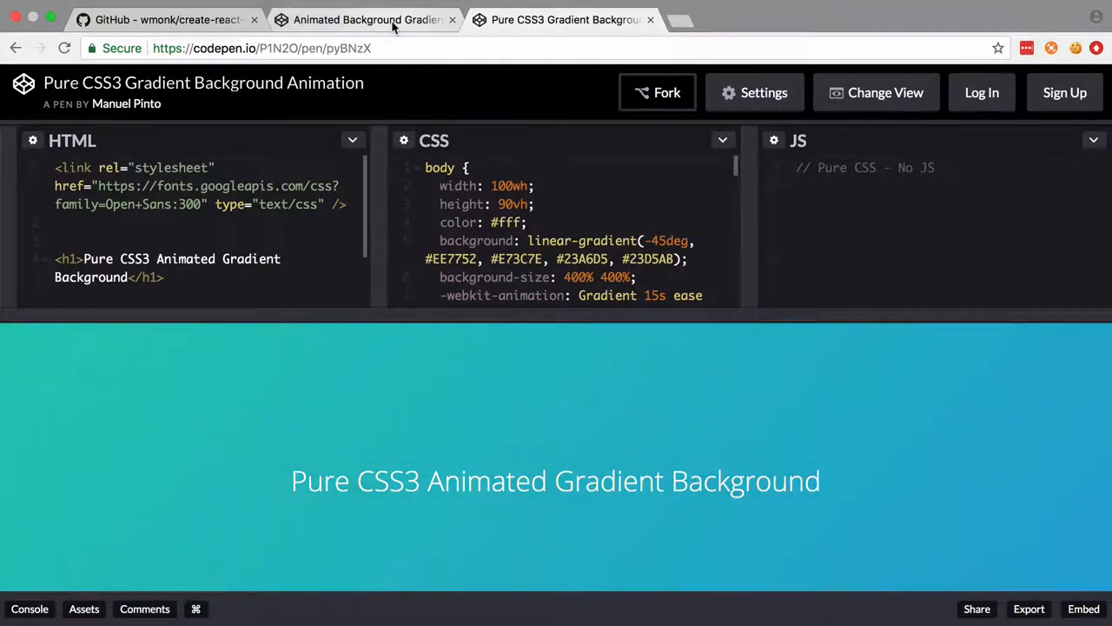
pyautogui.click(369, 20)
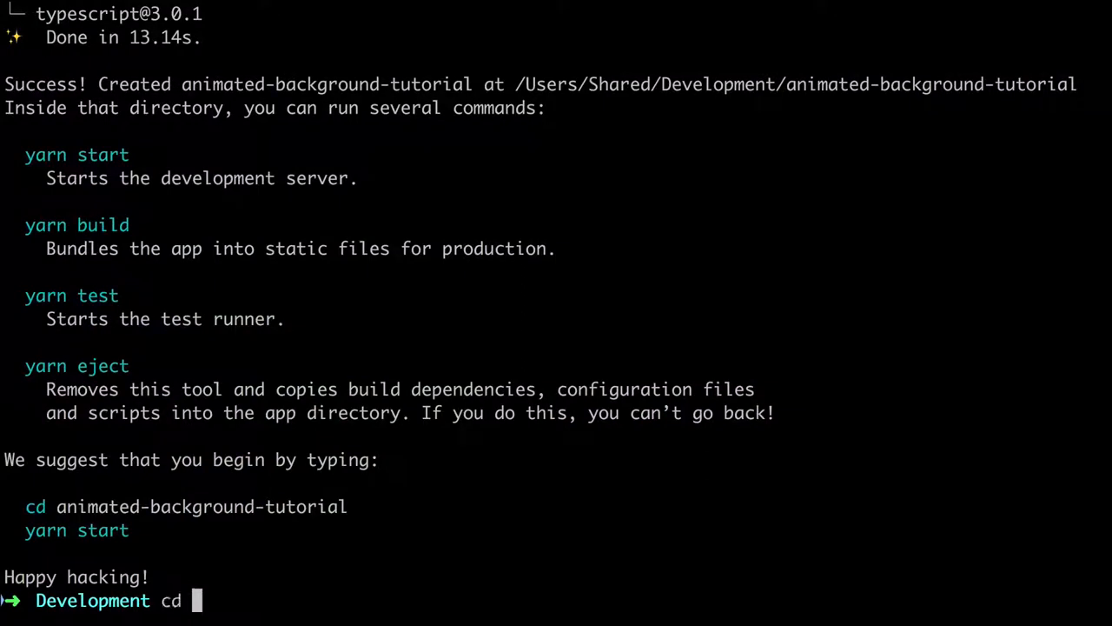
# Enter the animated-background-tutorial folder and open the project in WebStorm
pyautogui.write('animated-background-tutorial/')
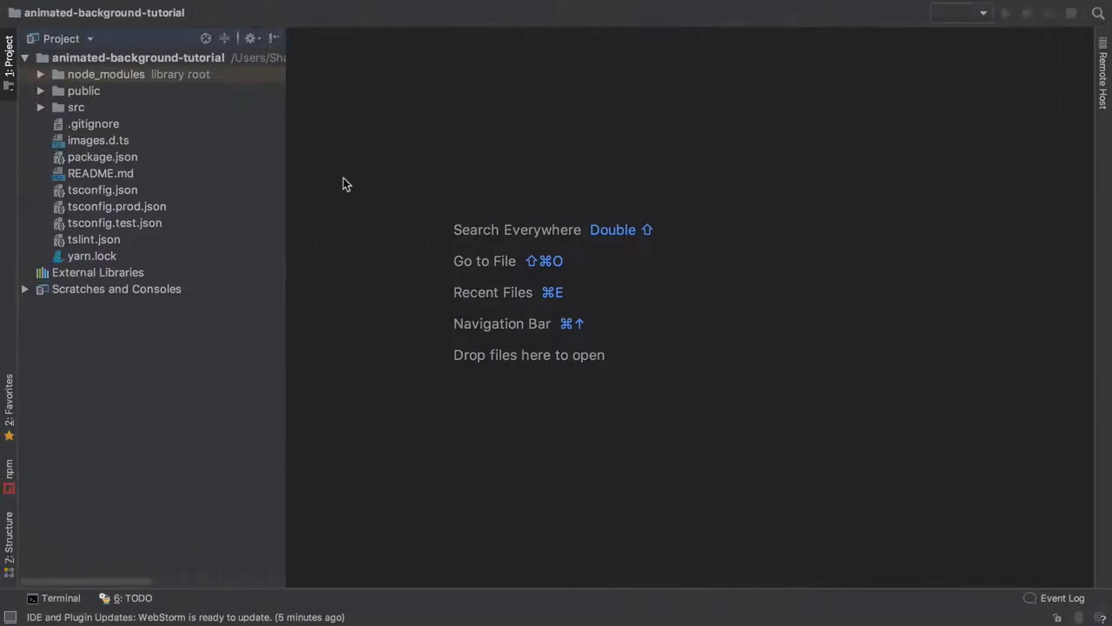
# Delete logo.svg, remove App.tsx's header and intro markup, and open App.css
pyautogui.click(40, 107)
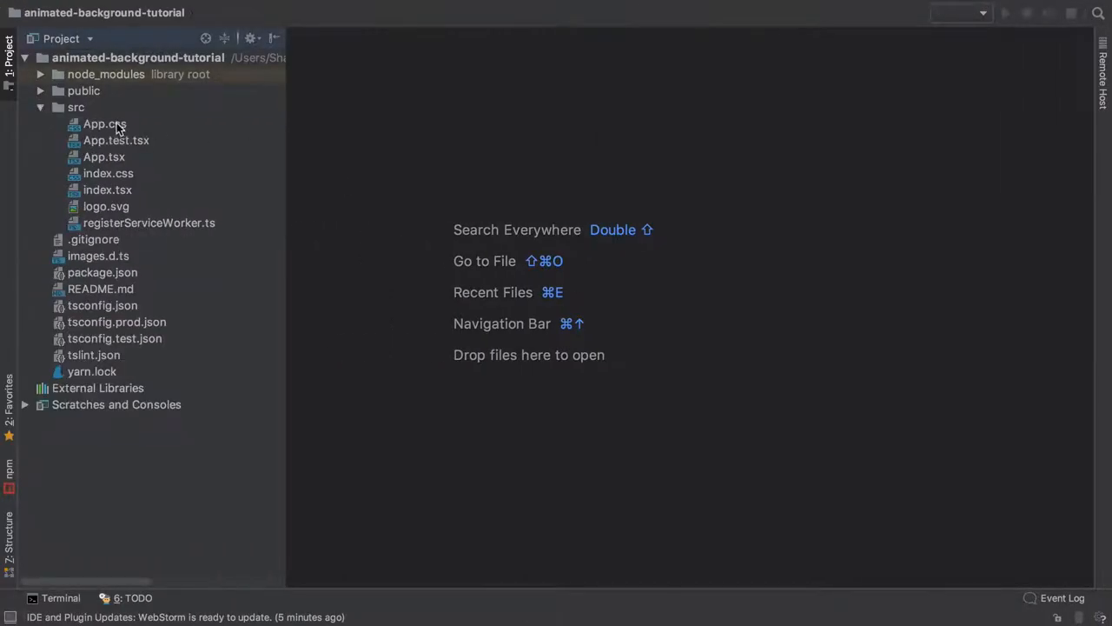
pyautogui.moveTo(108, 158)
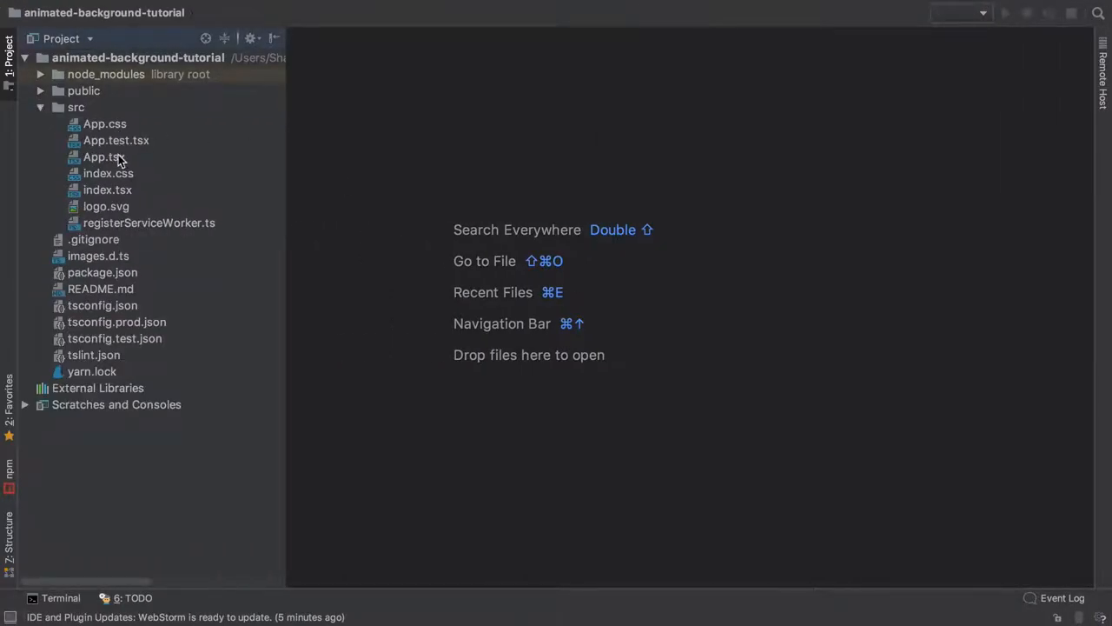
pyautogui.click(105, 206)
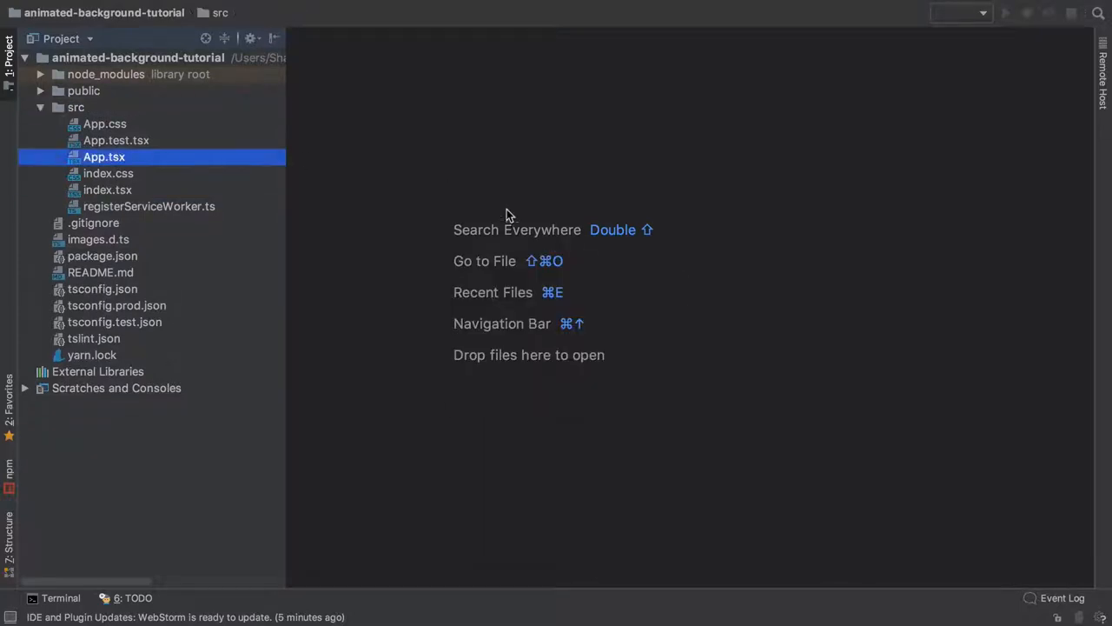
pyautogui.doubleClick(104, 157)
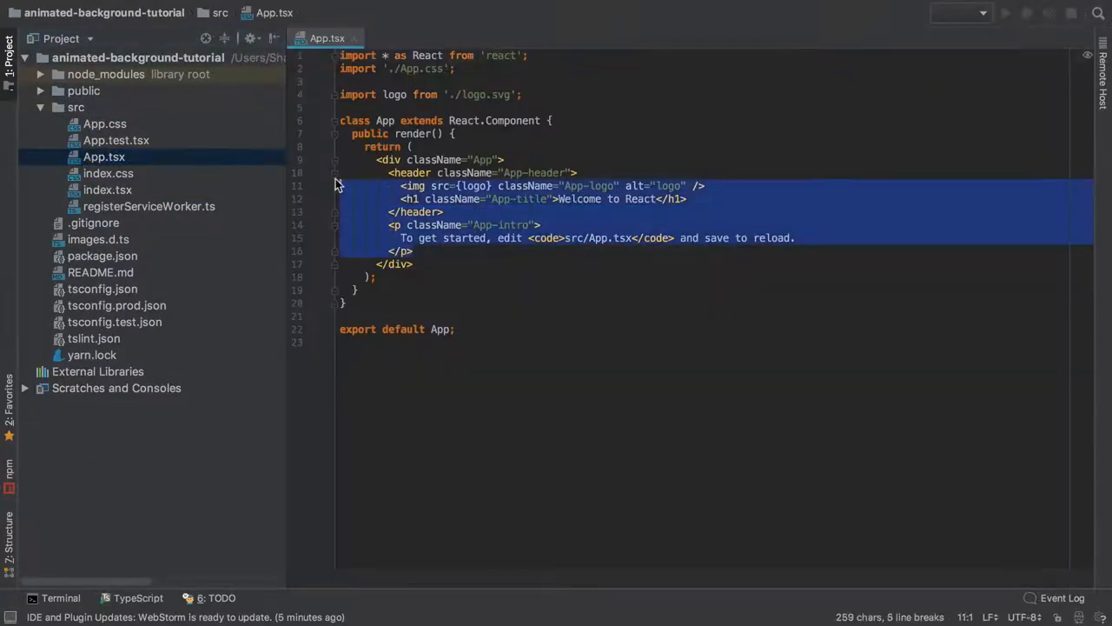
pyautogui.press('Delete')
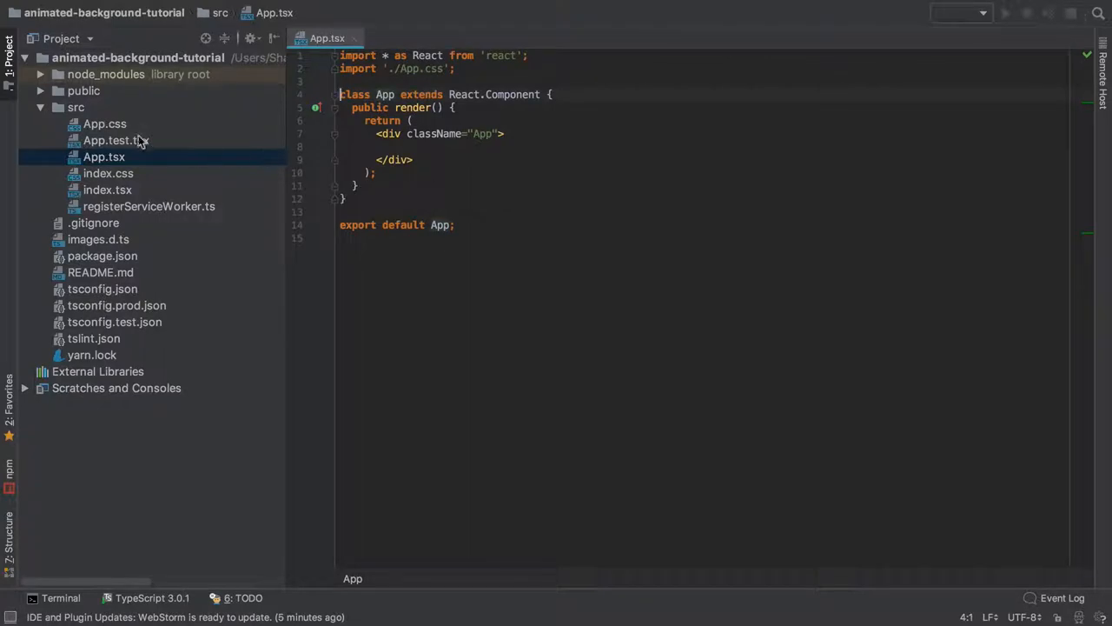
pyautogui.doubleClick(104, 123)
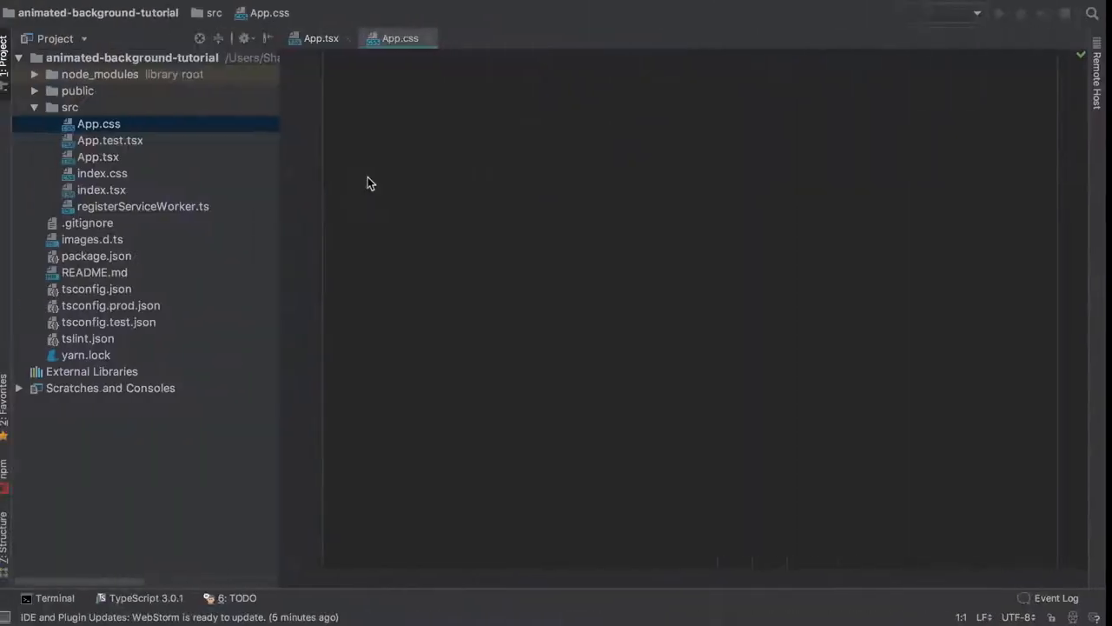
# Put 'hello' inside the App div and copy App.tsx as AnimatedBackground.tsx
pyautogui.click(319, 37)
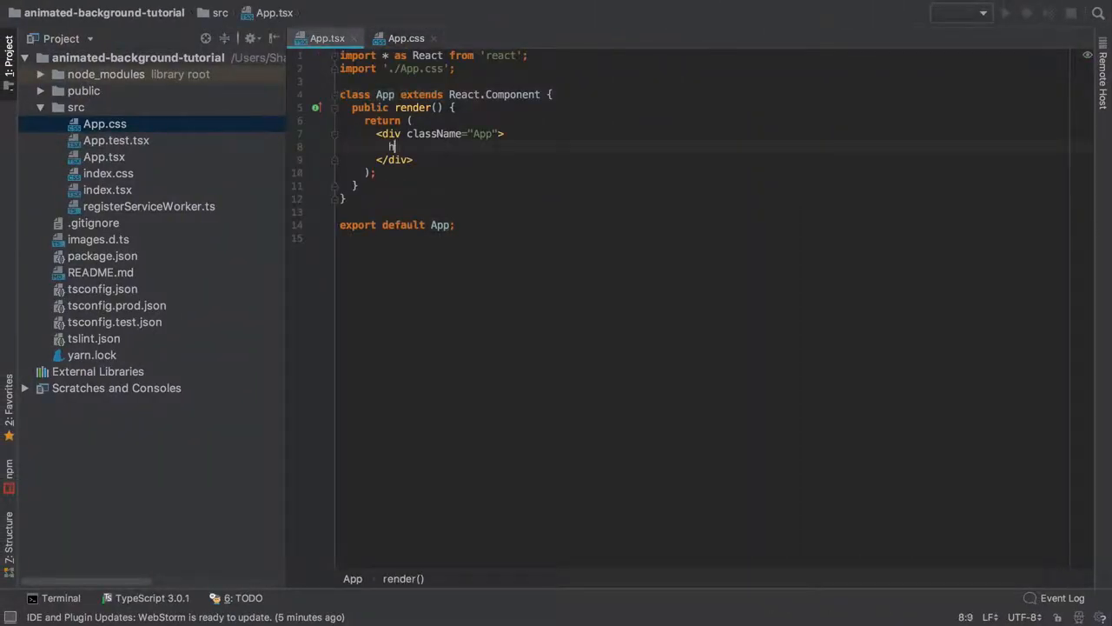
pyautogui.write('hello')
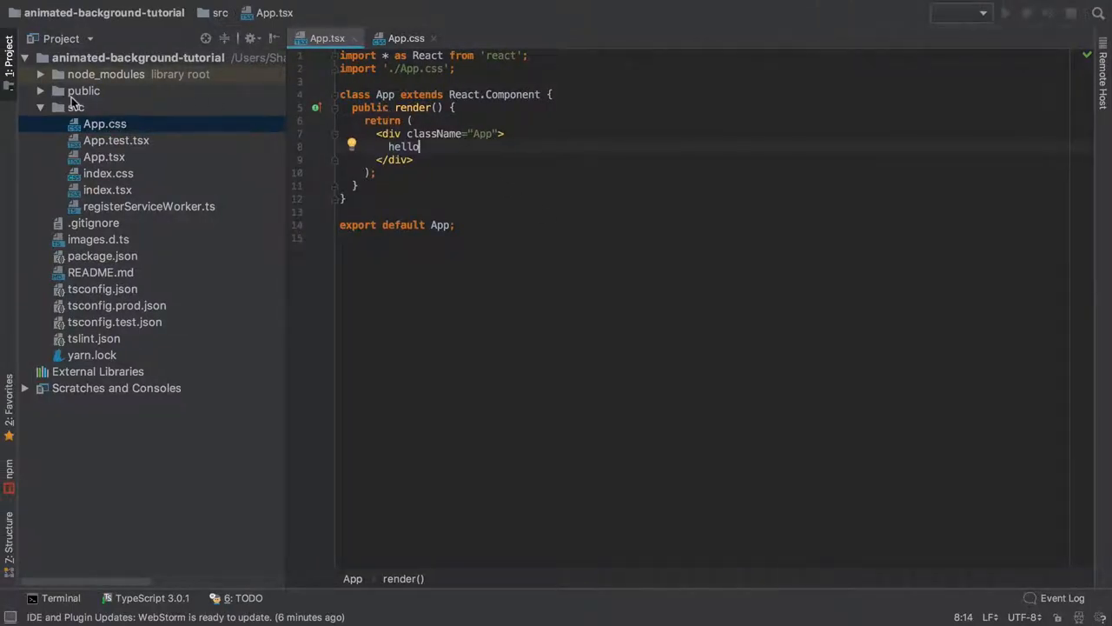
pyautogui.rightClick(74, 107)
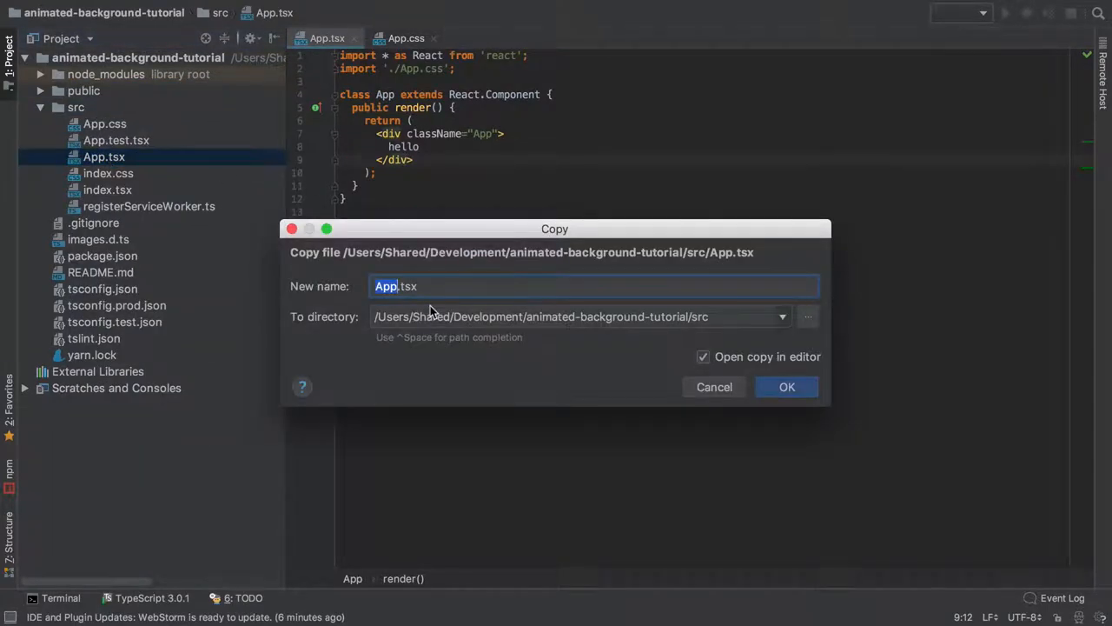
pyautogui.write('Animated')
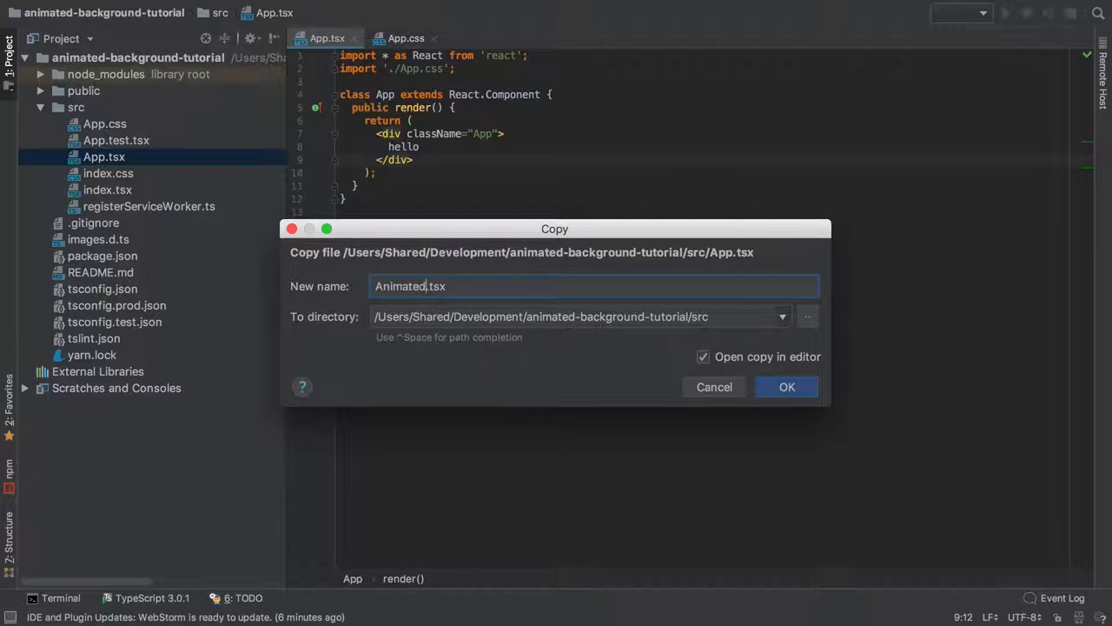
pyautogui.click(786, 387)
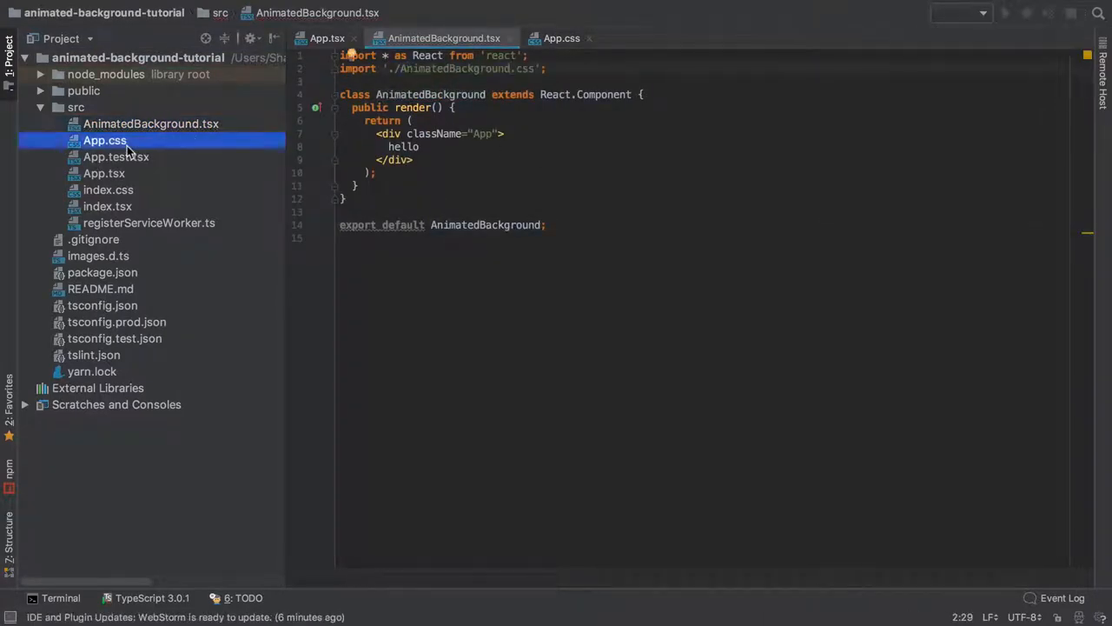
# Move the .AnimatedBackground rule from App.css into AnimatedBackground.css
pyautogui.doubleClick(151, 123)
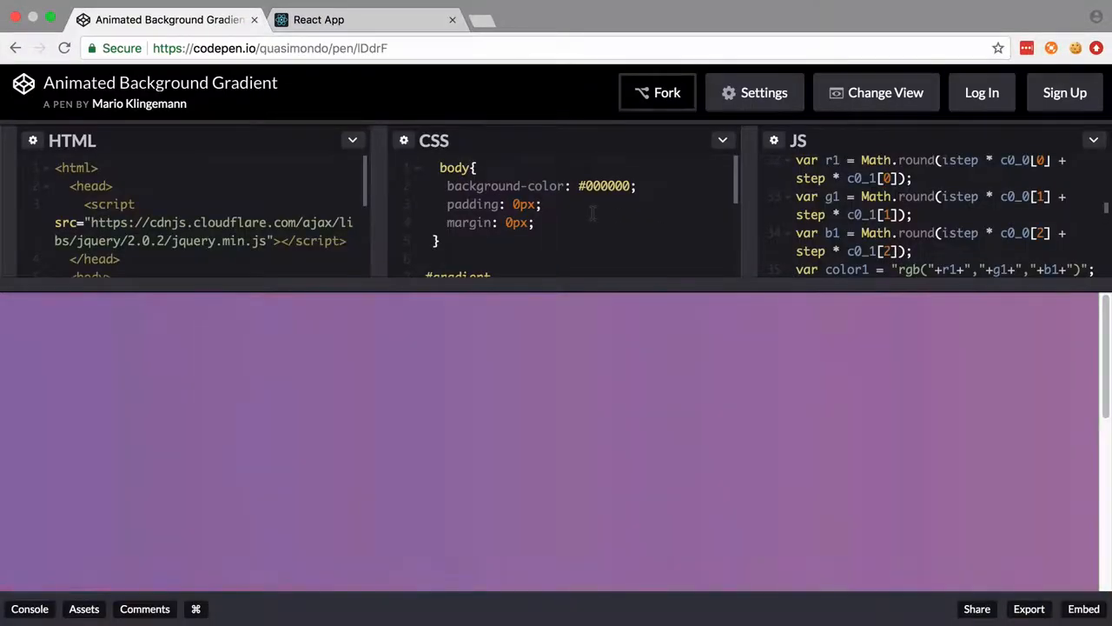
pyautogui.scroll(-3)
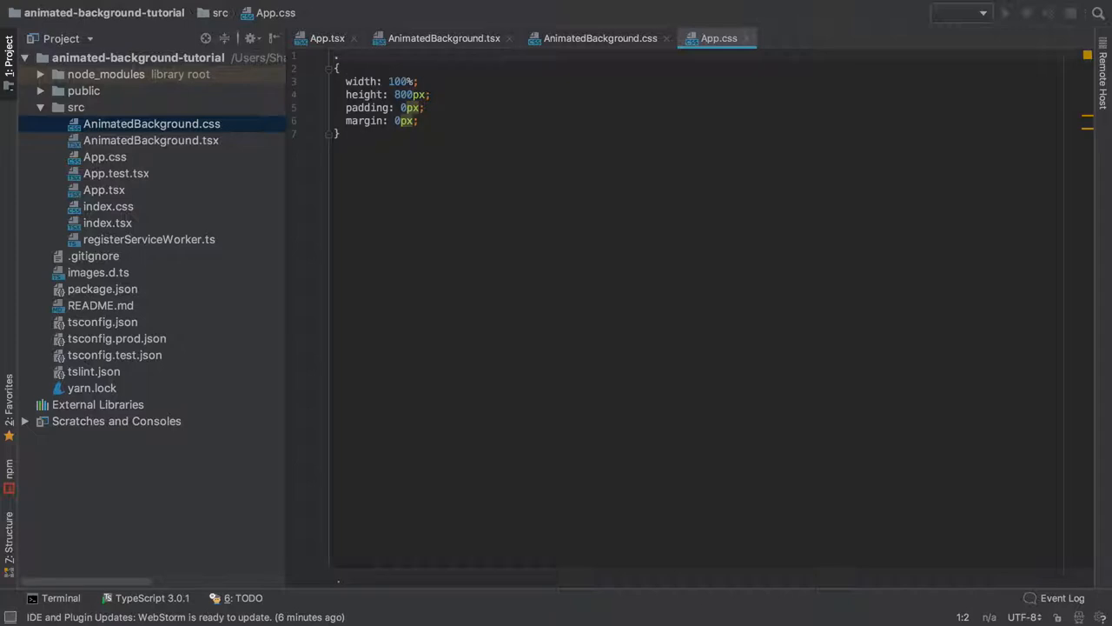
pyautogui.write('.AnimatedBackgr')
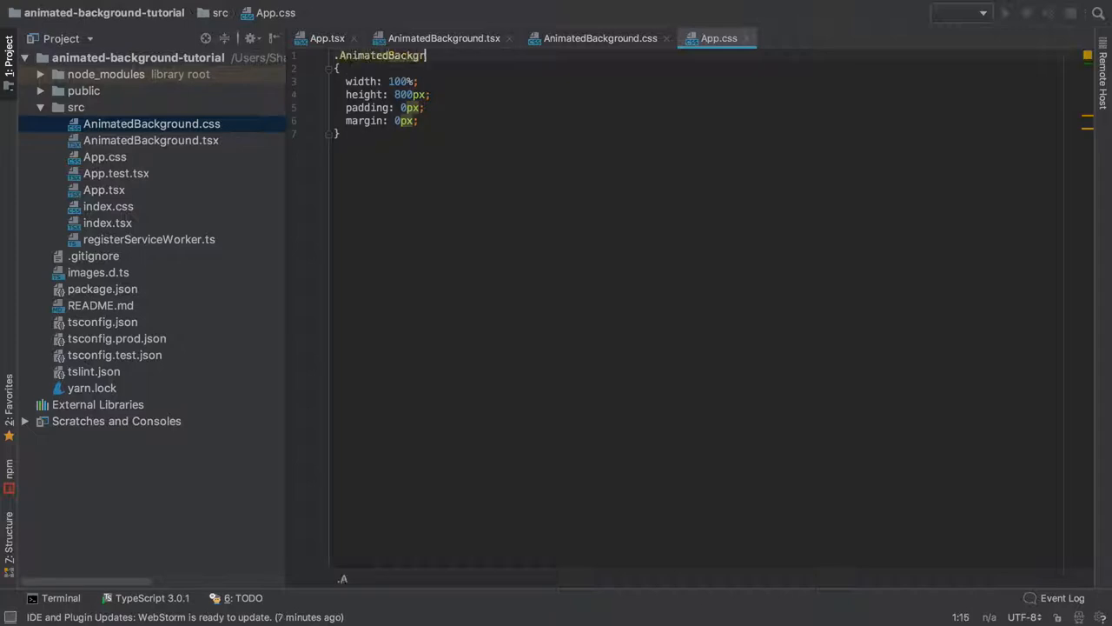
pyautogui.write('ound')
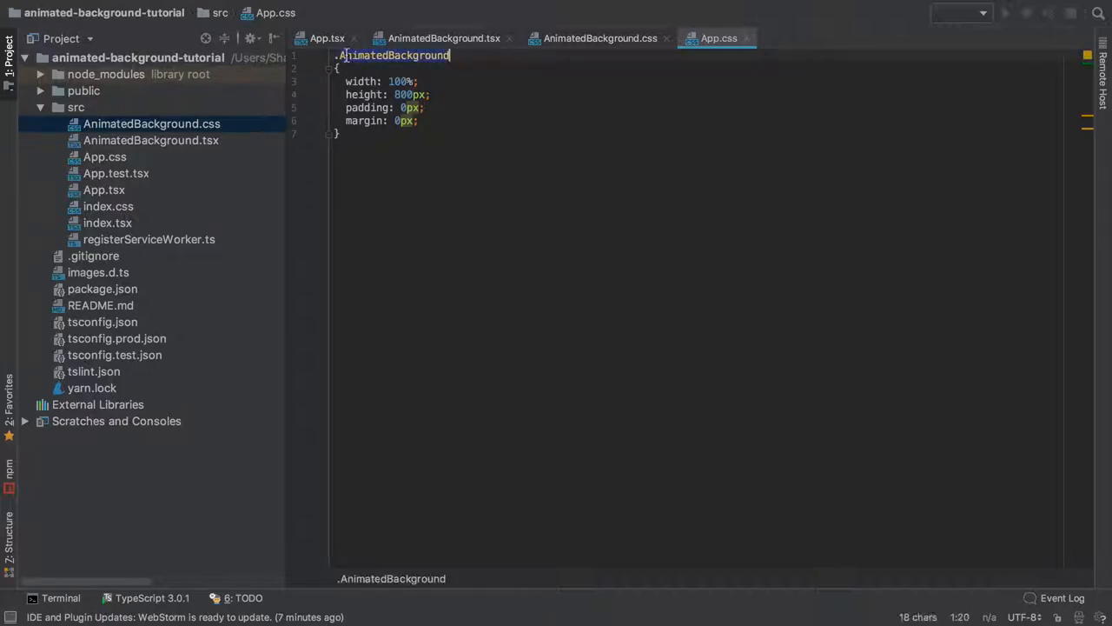
pyautogui.click(598, 38)
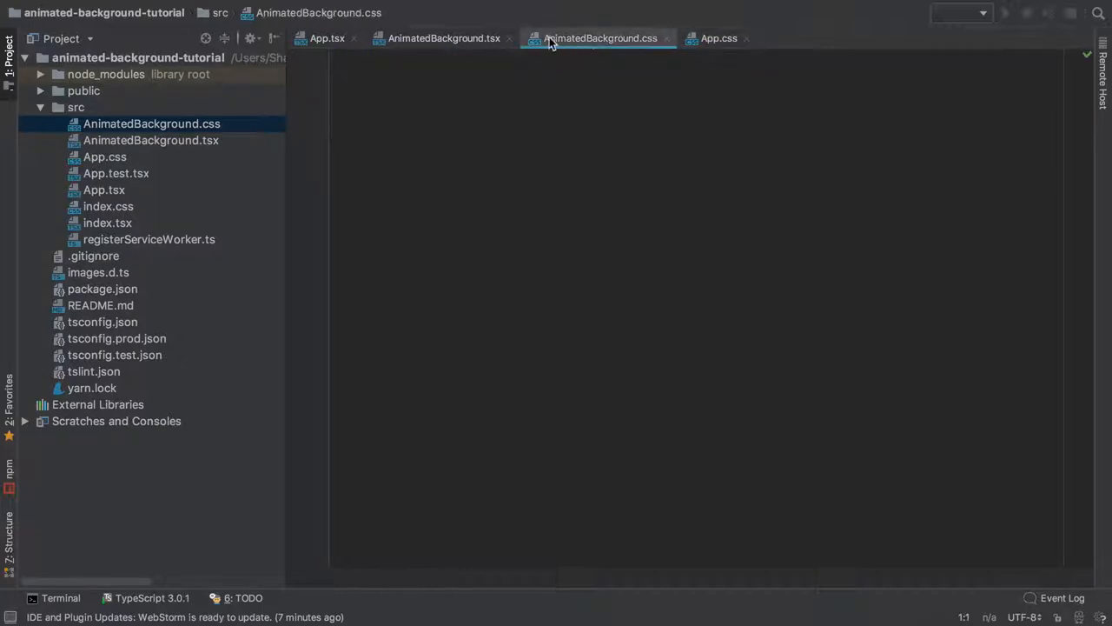
pyautogui.click(717, 38)
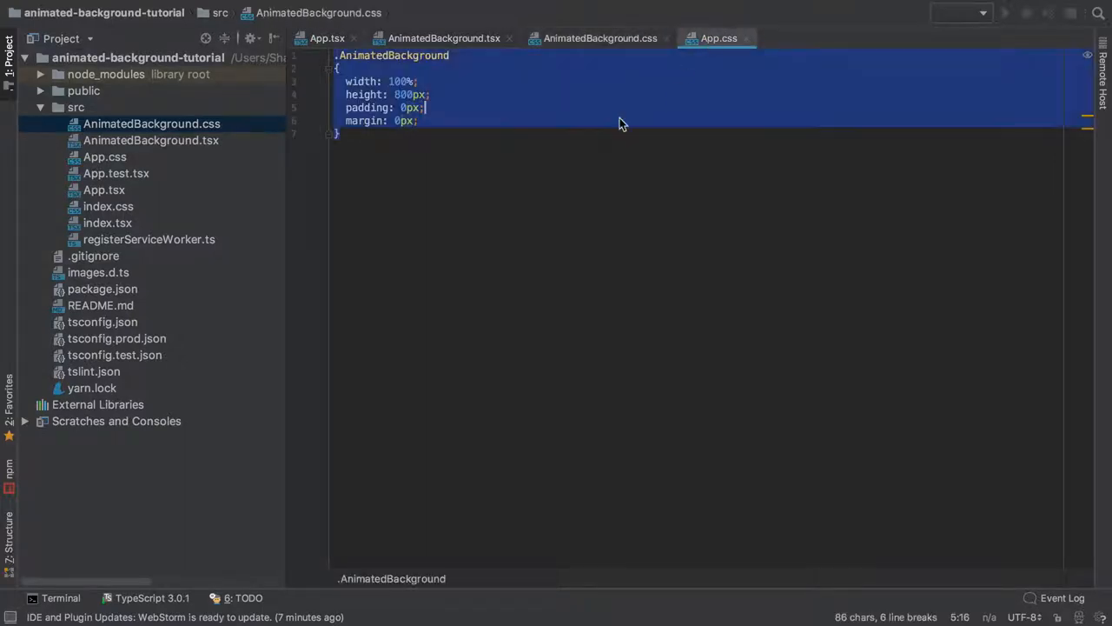
pyautogui.click(600, 38)
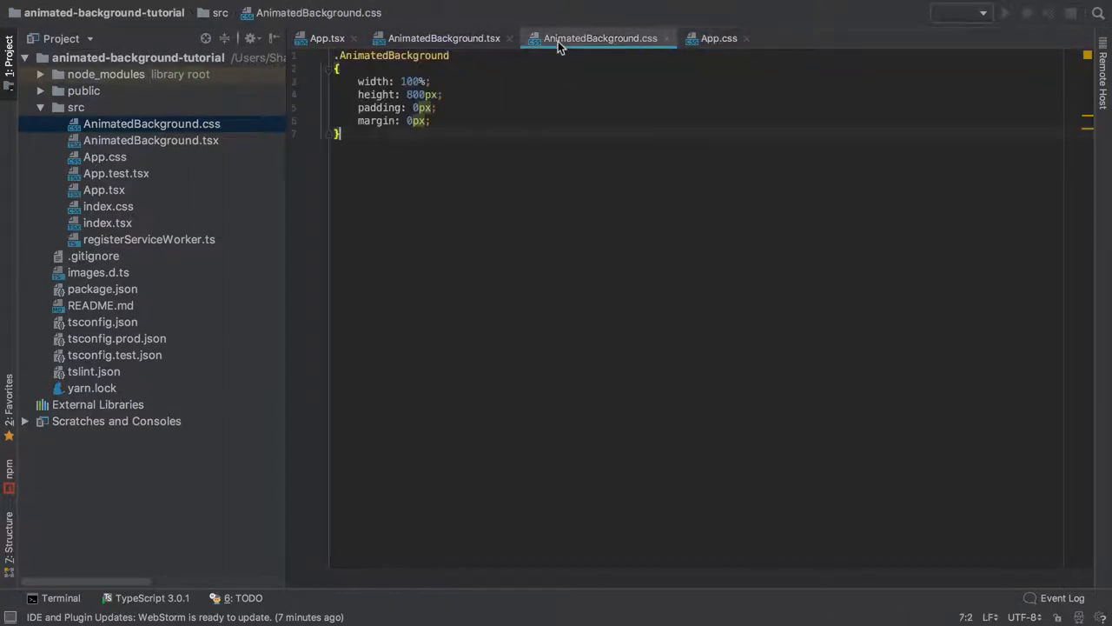
# Import AnimatedBackground in App.tsx and render <AnimatedBackground/> inside the App div
pyautogui.click(440, 37)
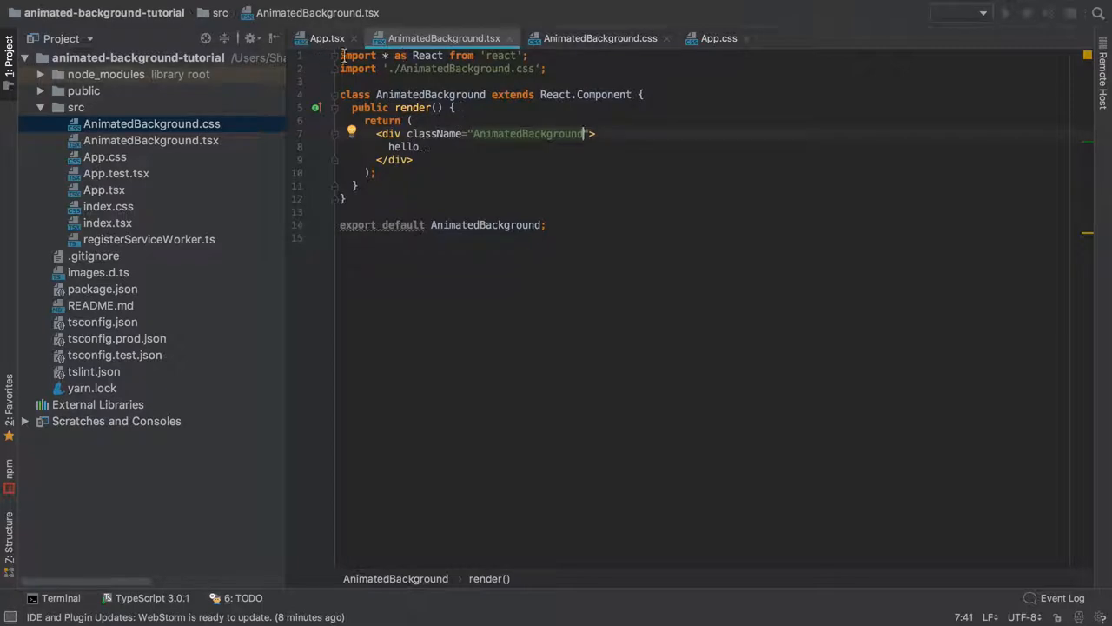
pyautogui.click(325, 37)
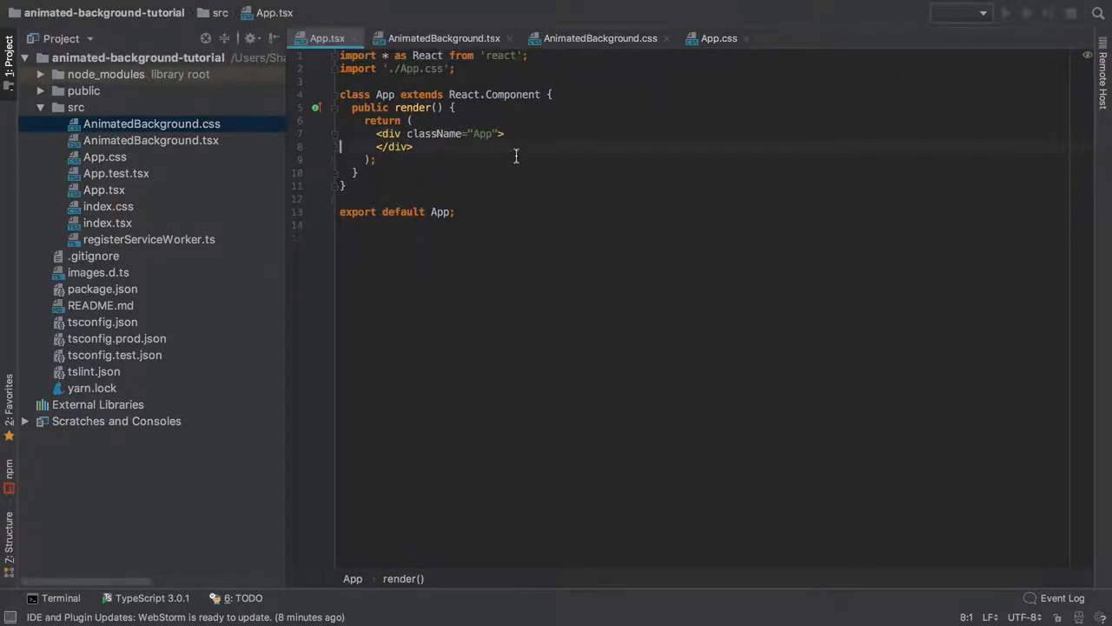
pyautogui.write('A')
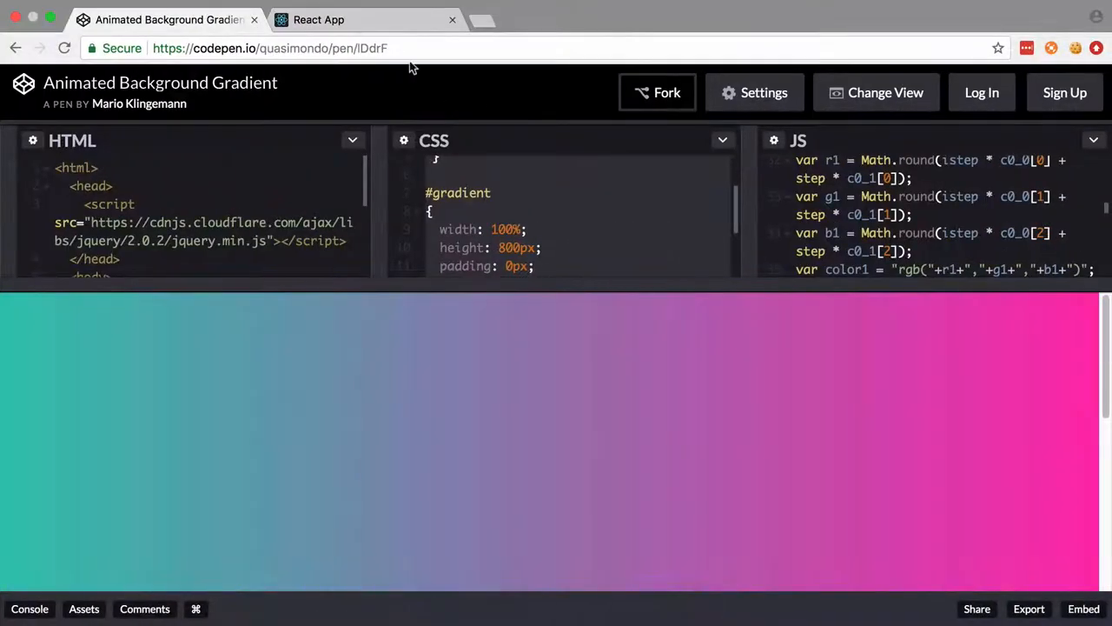
pyautogui.click(324, 19)
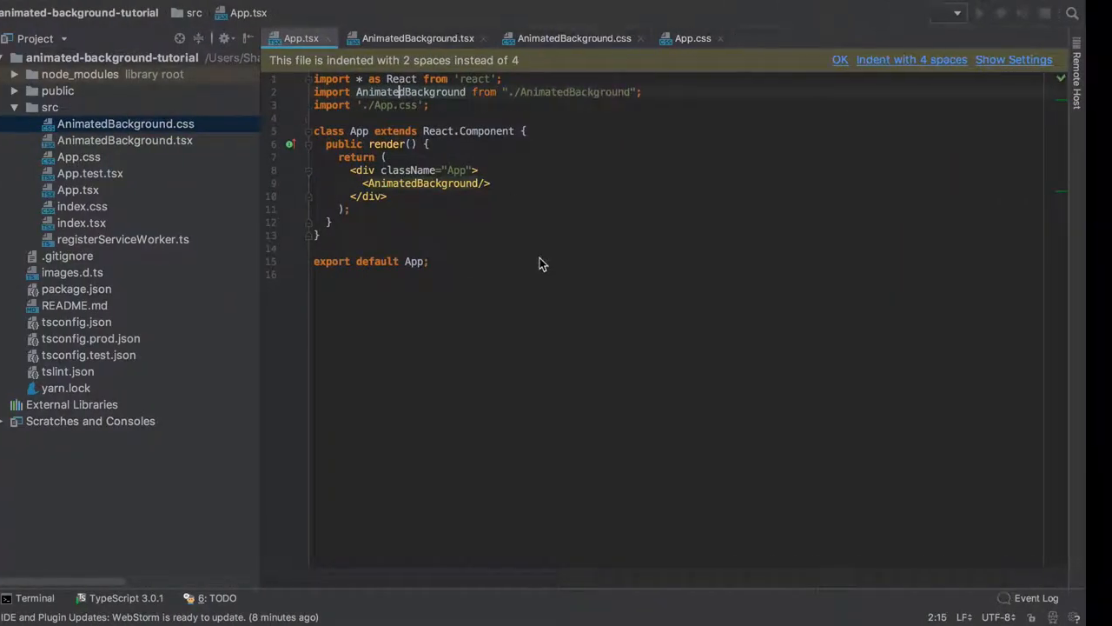
pyautogui.click(704, 38)
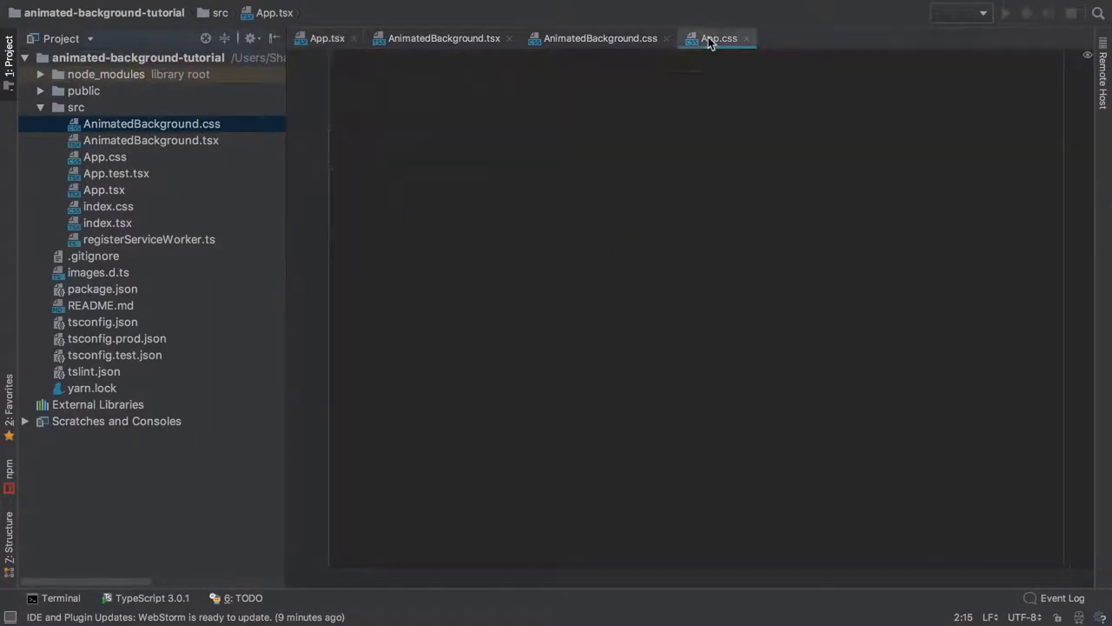
# Zero the rule's padding and margin, then paste the CodePen gradient script into render()
pyautogui.click(441, 39)
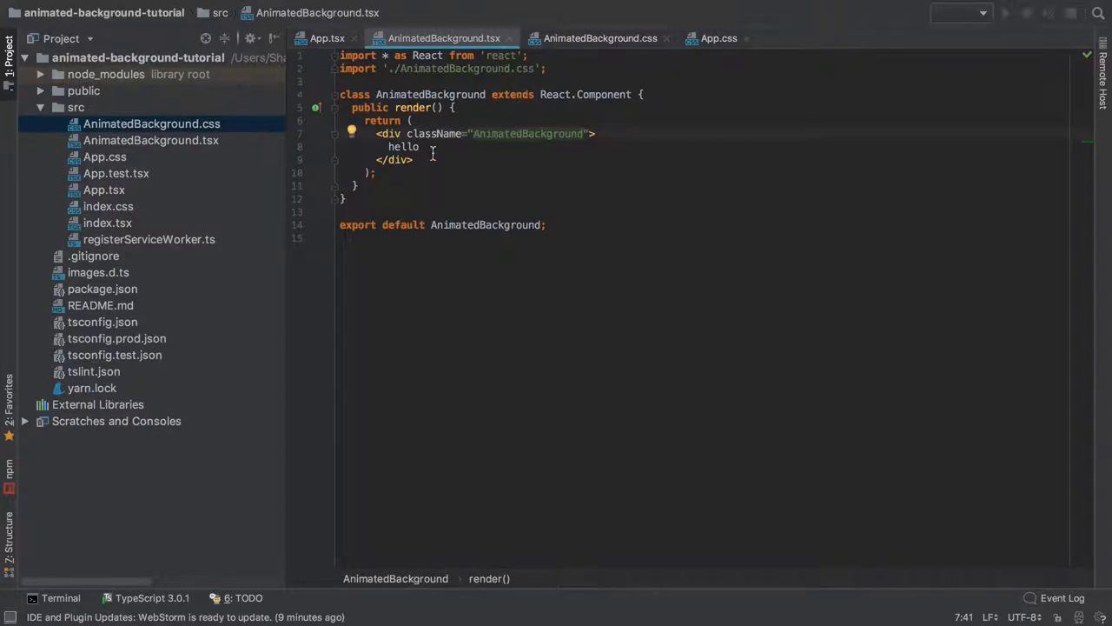
pyautogui.click(597, 37)
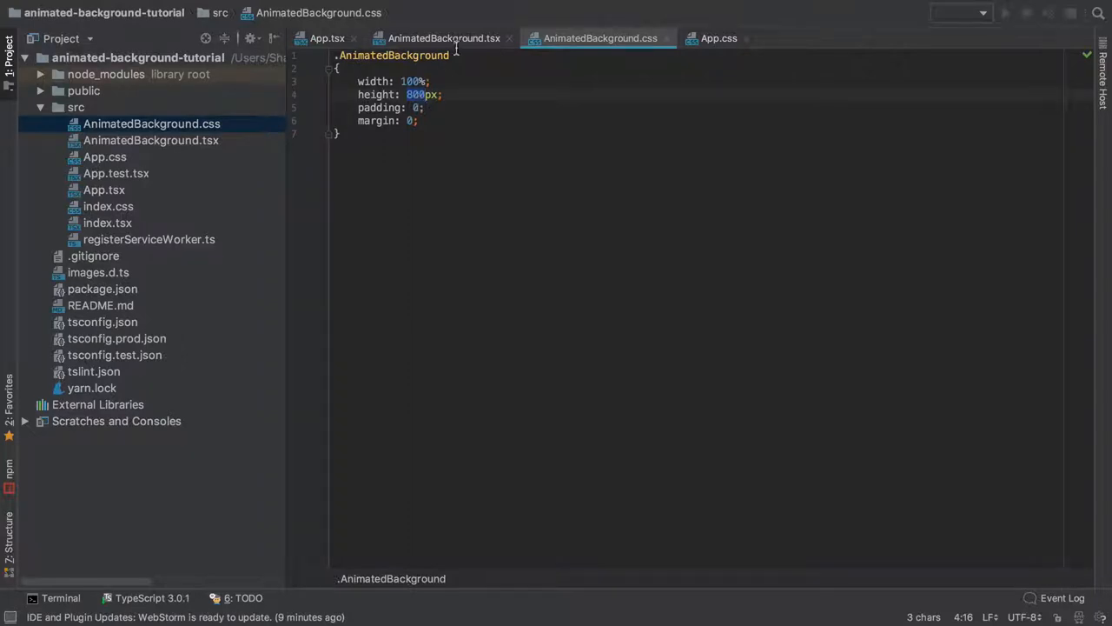
pyautogui.click(441, 37)
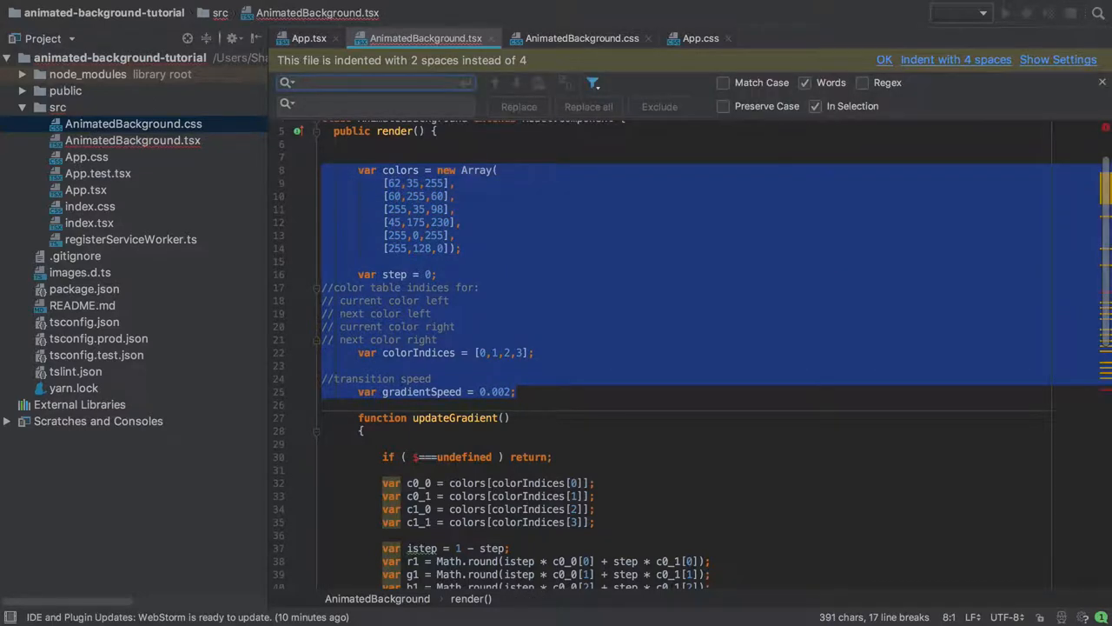
# Replace var with const for colors, step, colorIndices and gradientSpeed
pyautogui.write('cons')
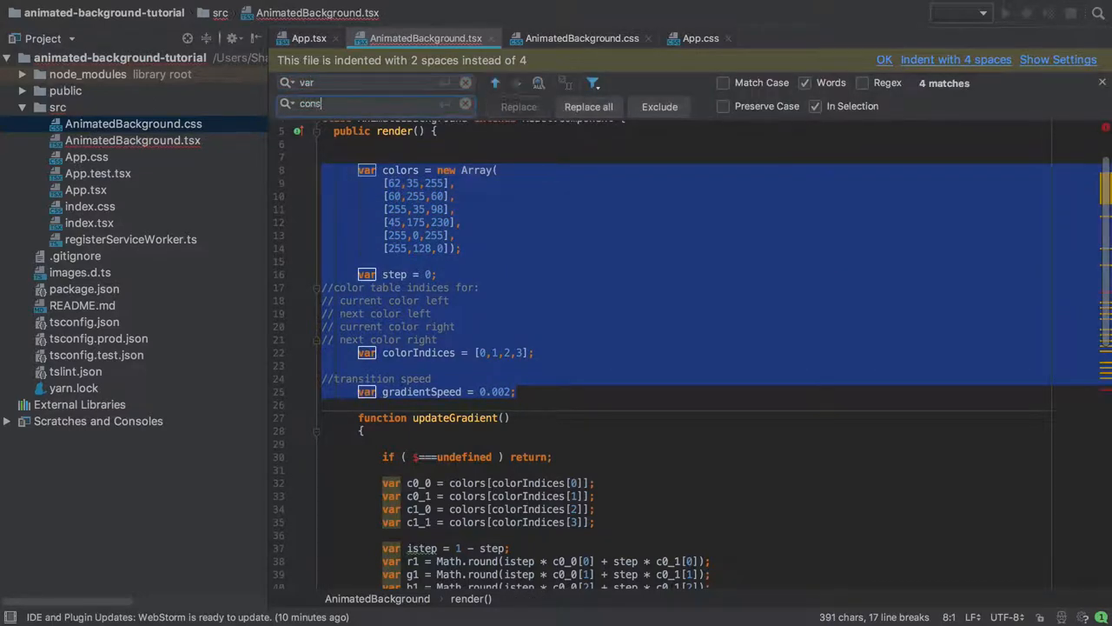
pyautogui.click(588, 106)
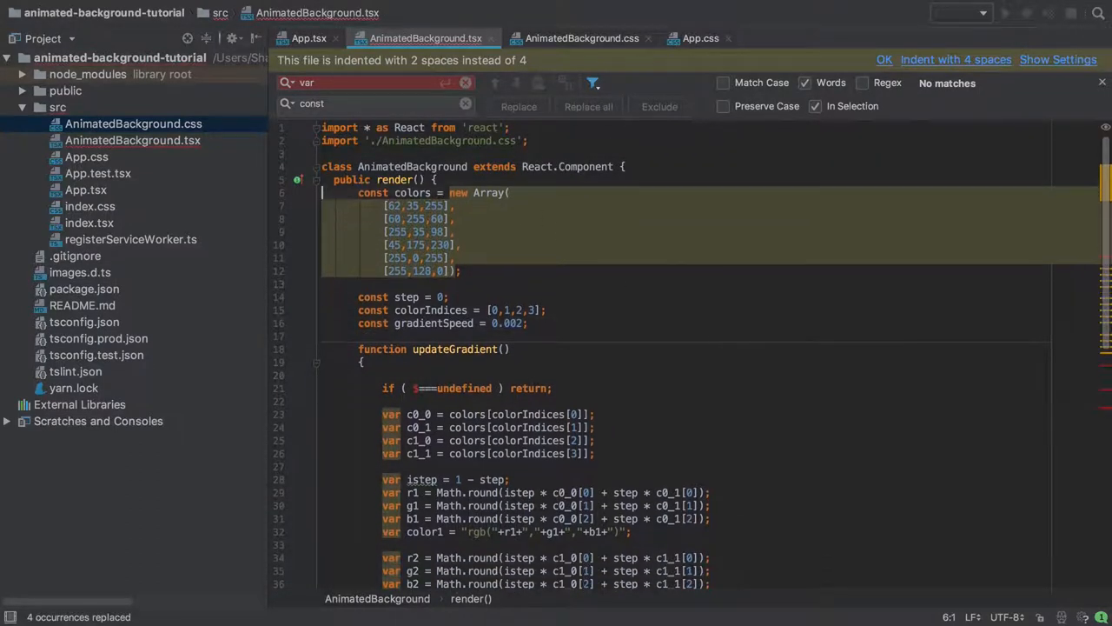
pyautogui.scroll(-3)
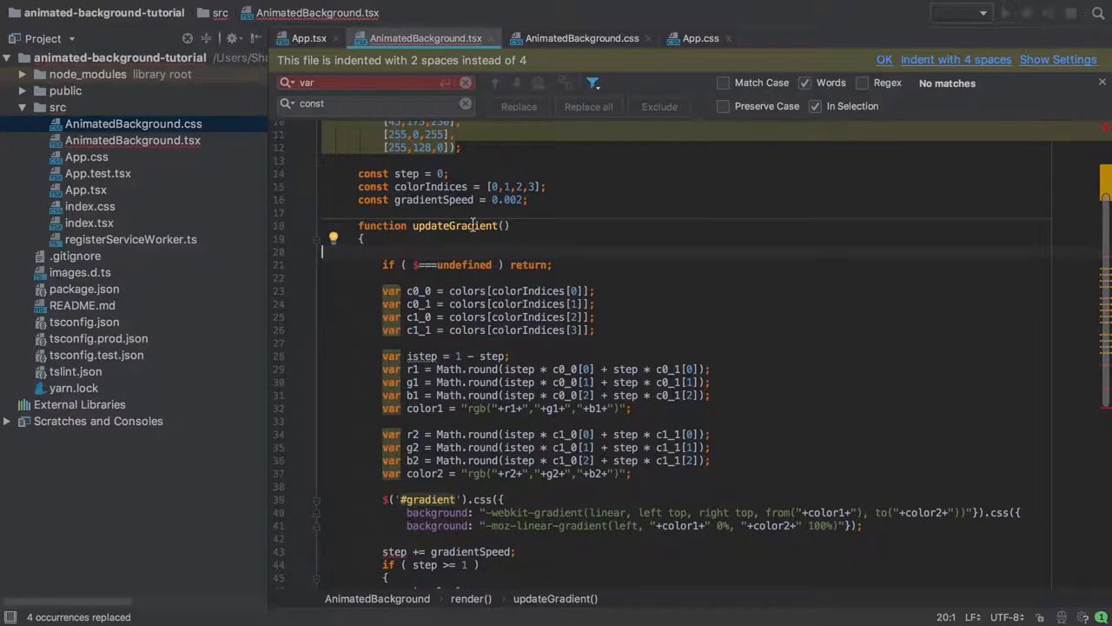
pyautogui.scroll(-3)
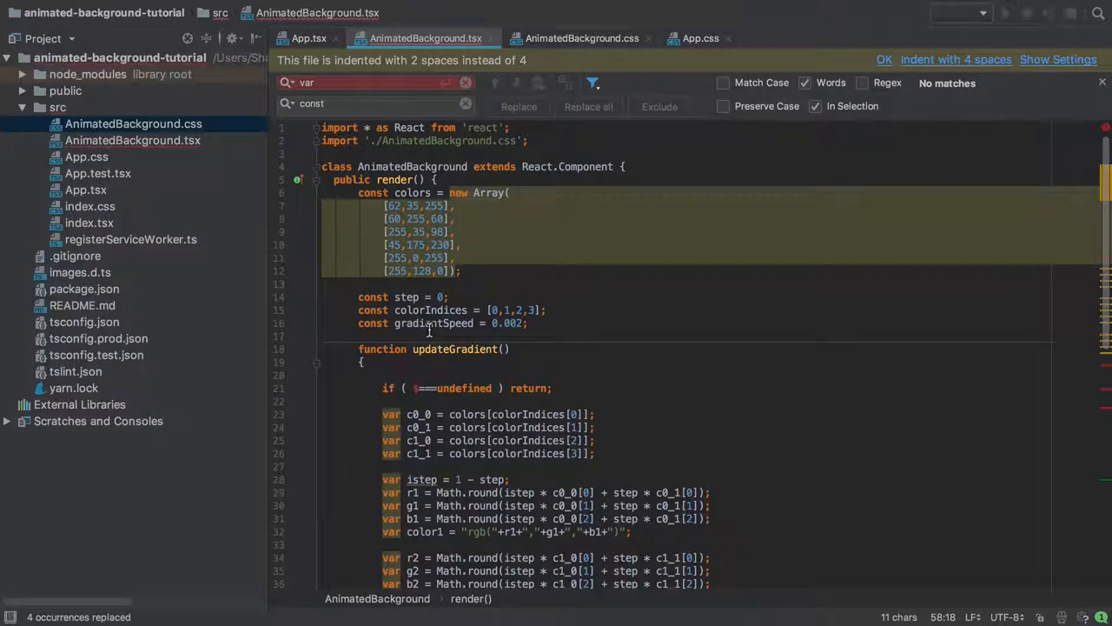
pyautogui.scroll(-3)
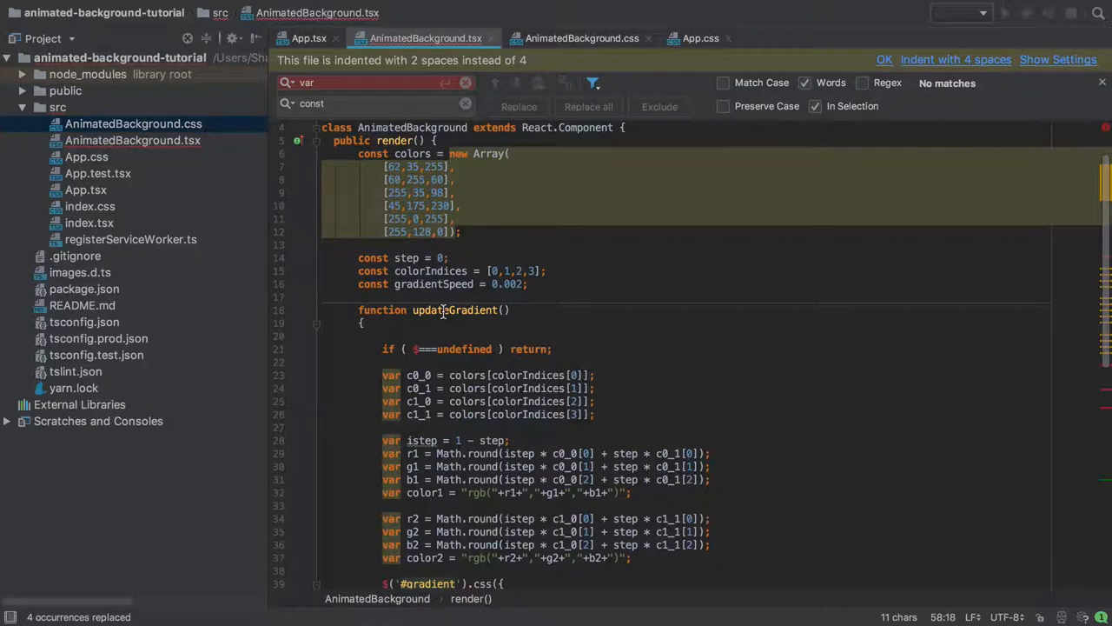
pyautogui.scroll(-3)
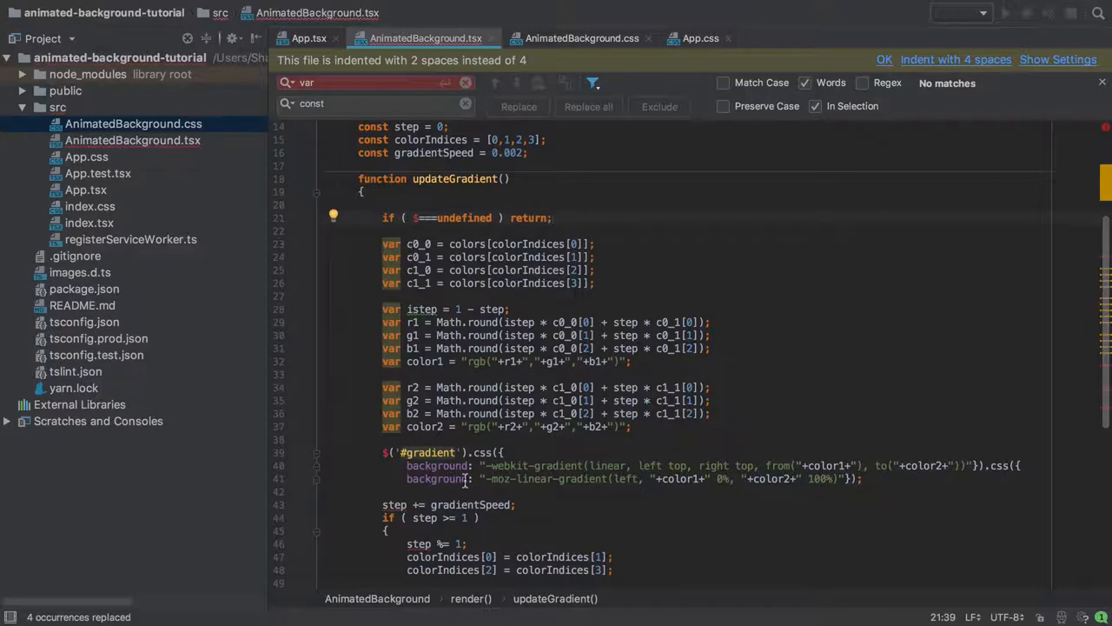
# Split the chained $('#gradient').css calls onto separate lines
pyautogui.moveTo(383, 452); pyautogui.dragTo(862, 479)
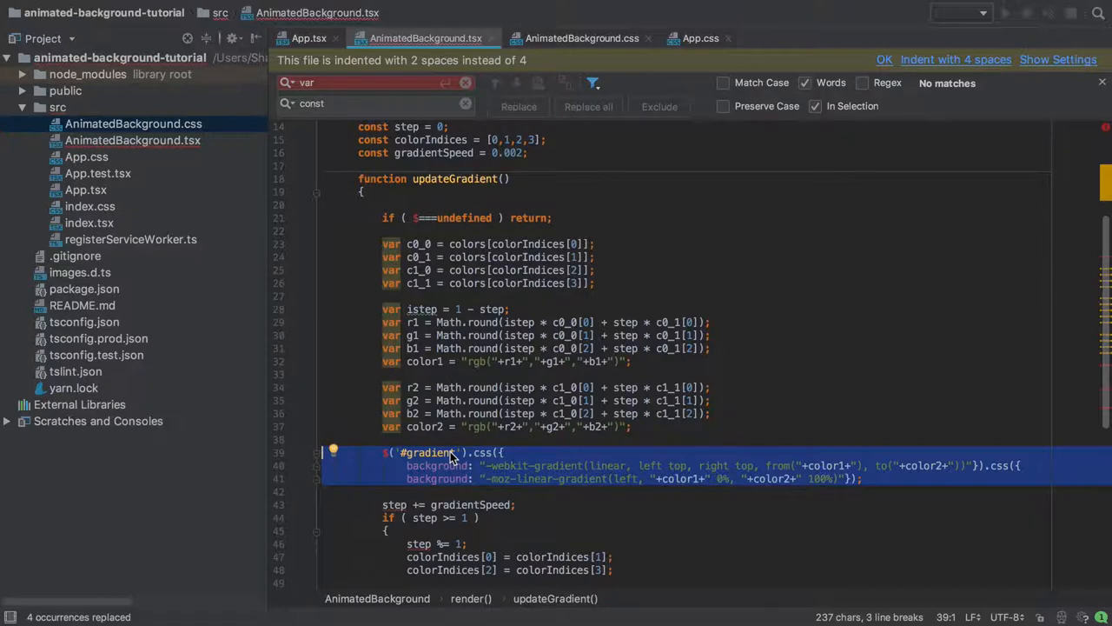
pyautogui.click(434, 478)
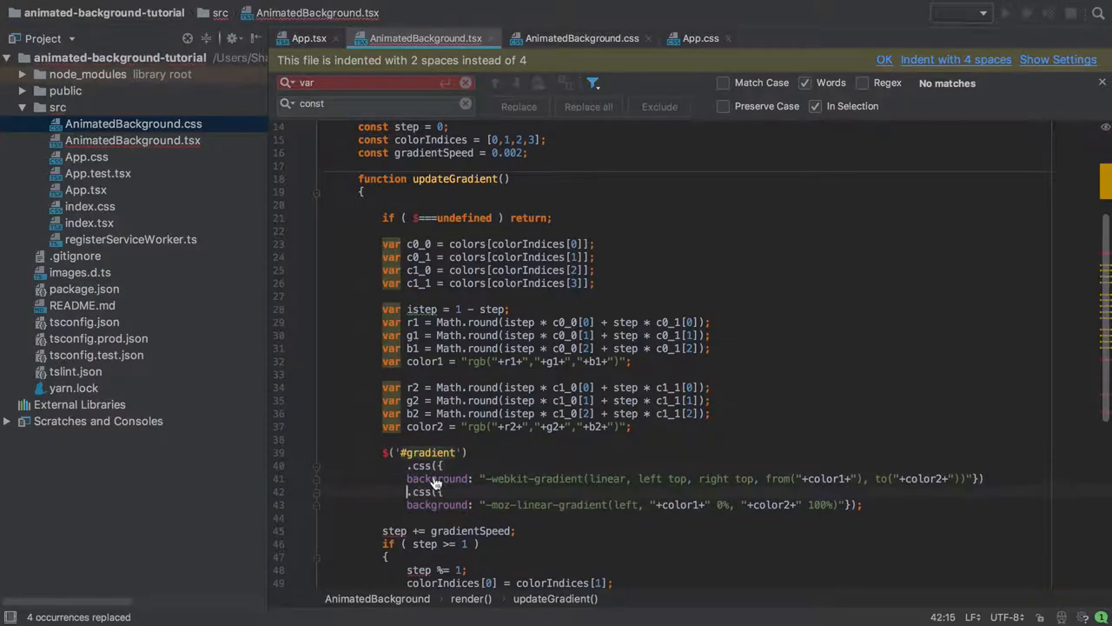
pyautogui.scroll(-3)
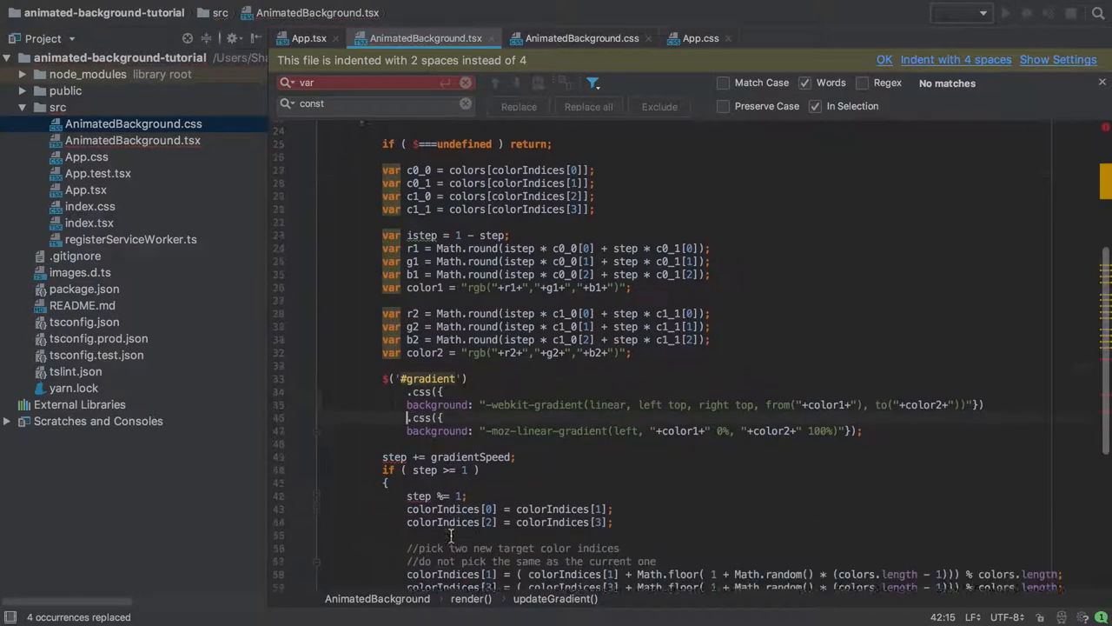
pyautogui.scroll(-3)
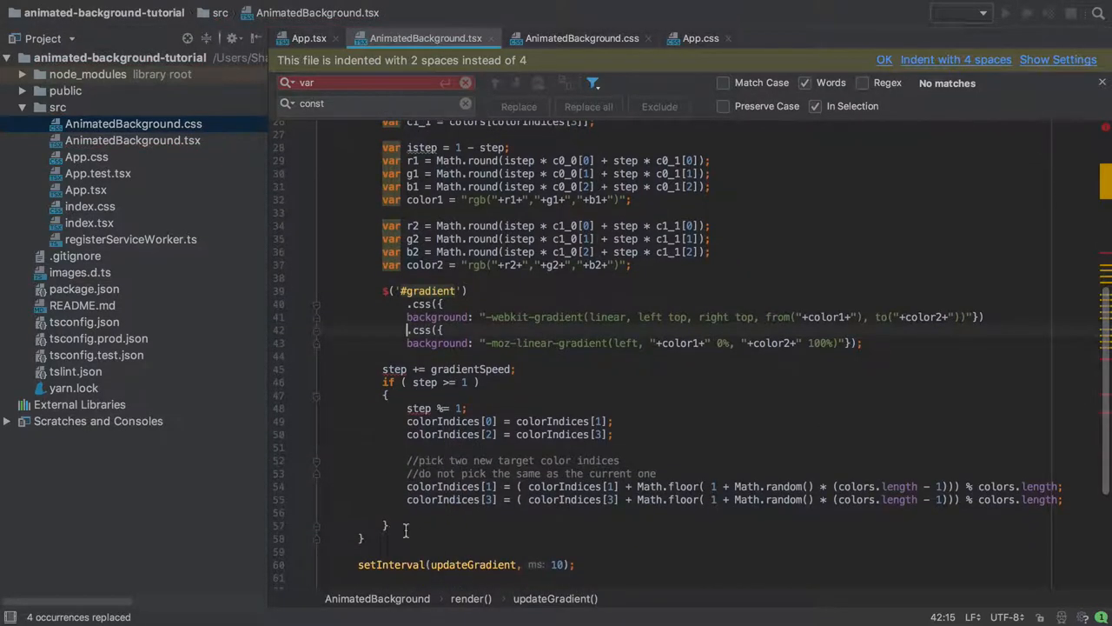
pyautogui.moveTo(406, 369); pyautogui.dragTo(387, 525)
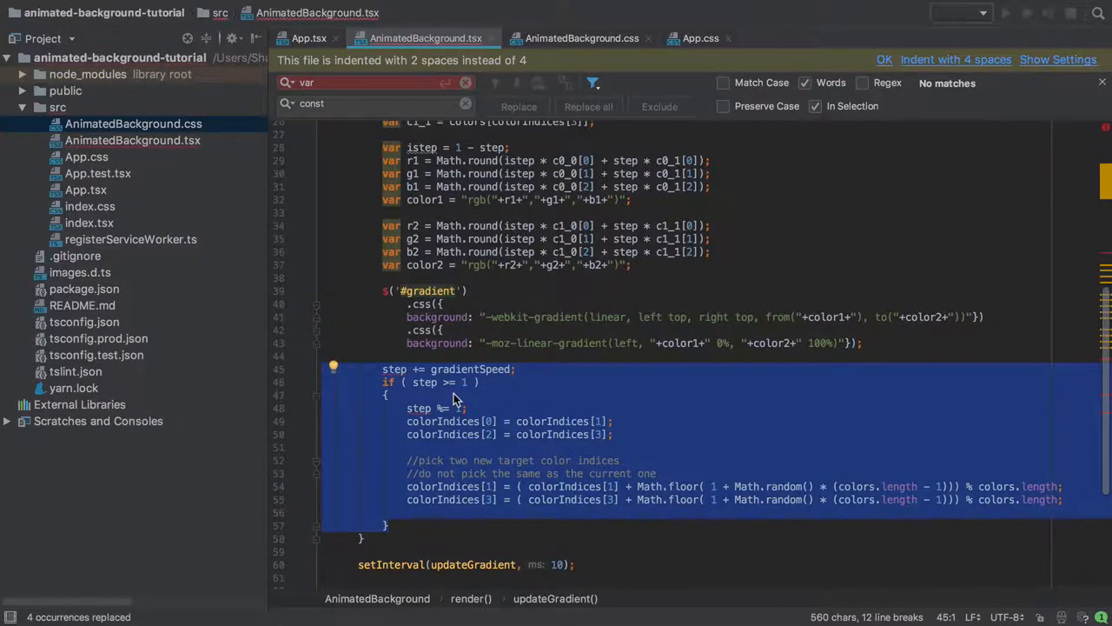
pyautogui.scroll(-3)
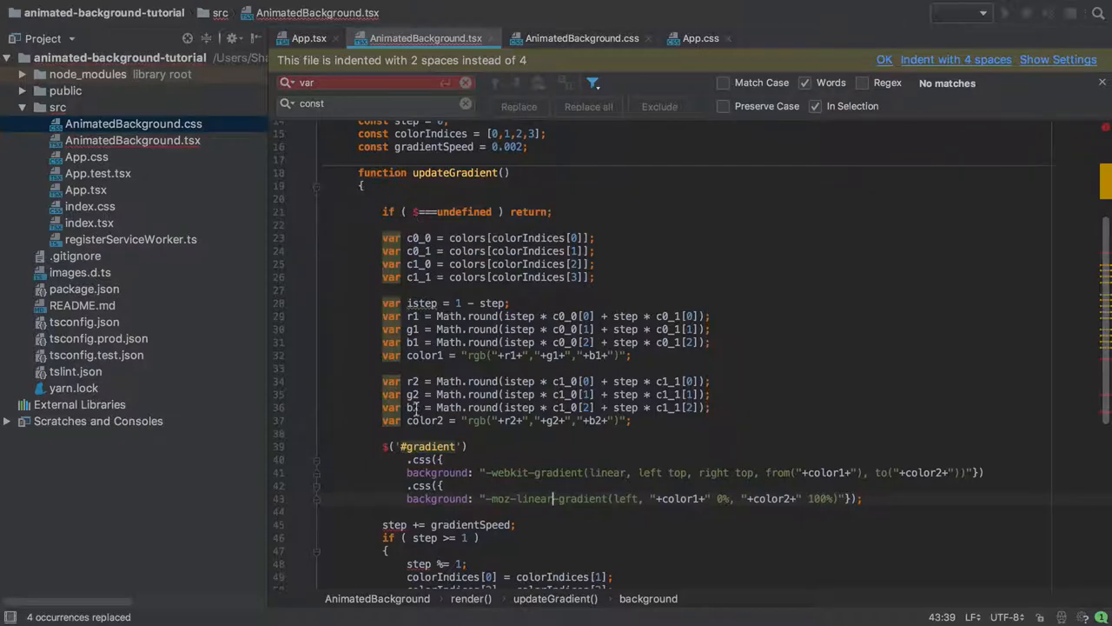
pyautogui.moveTo(369, 446)
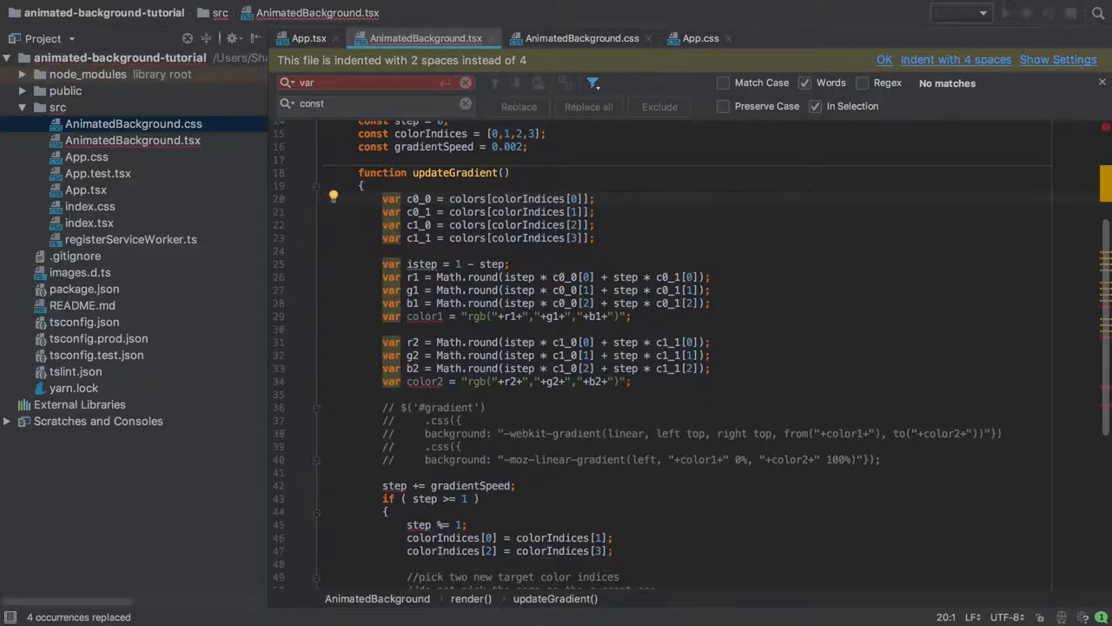
pyautogui.moveTo(426, 316)
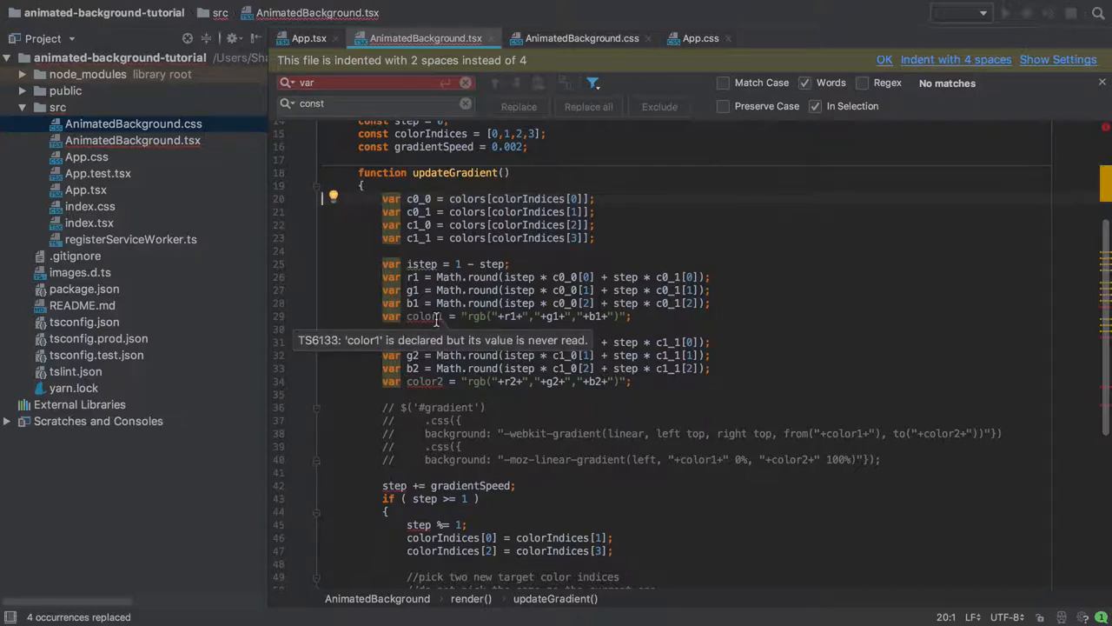
pyautogui.moveTo(426, 303)
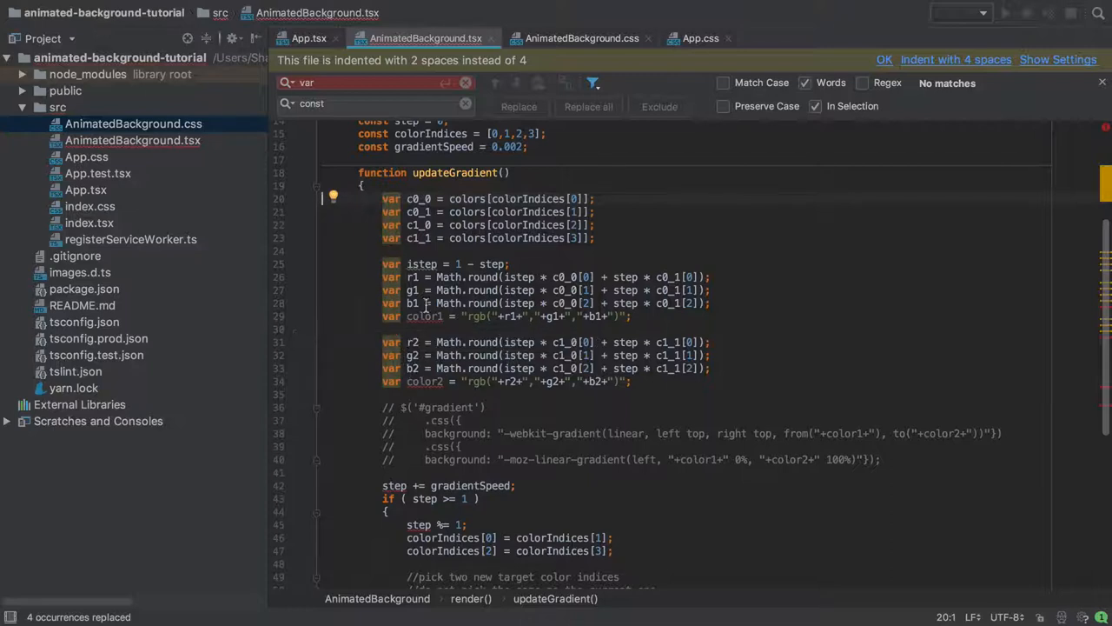
pyautogui.moveTo(435, 406)
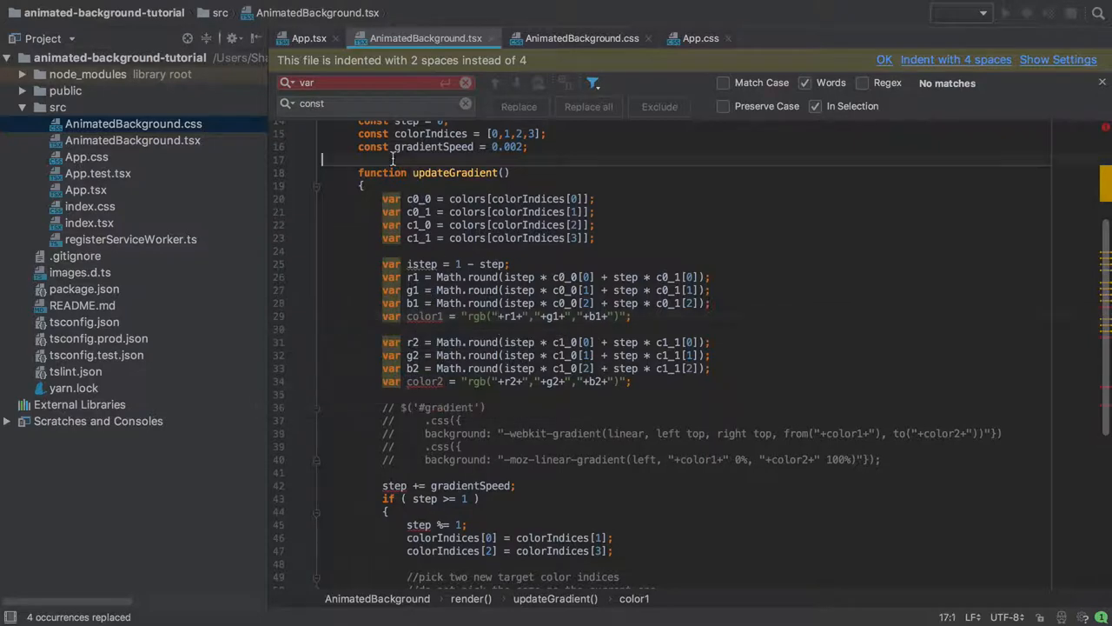
# Write determineNextColourCombo returning [colour1, colour2], typed as [string, string]
pyautogui.write('function')
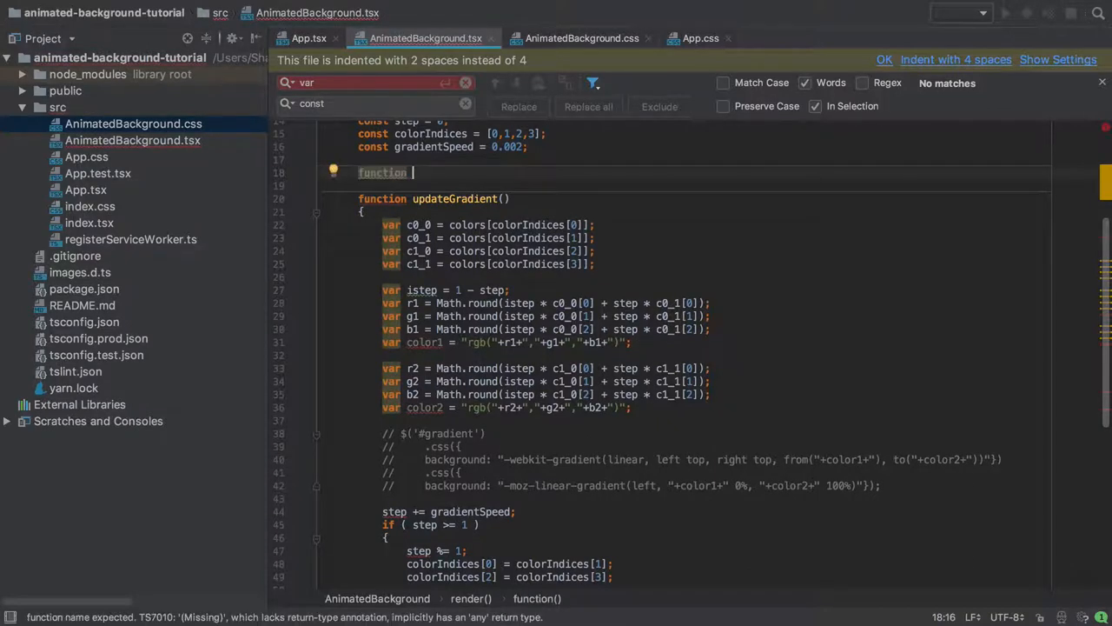
pyautogui.write('determine')
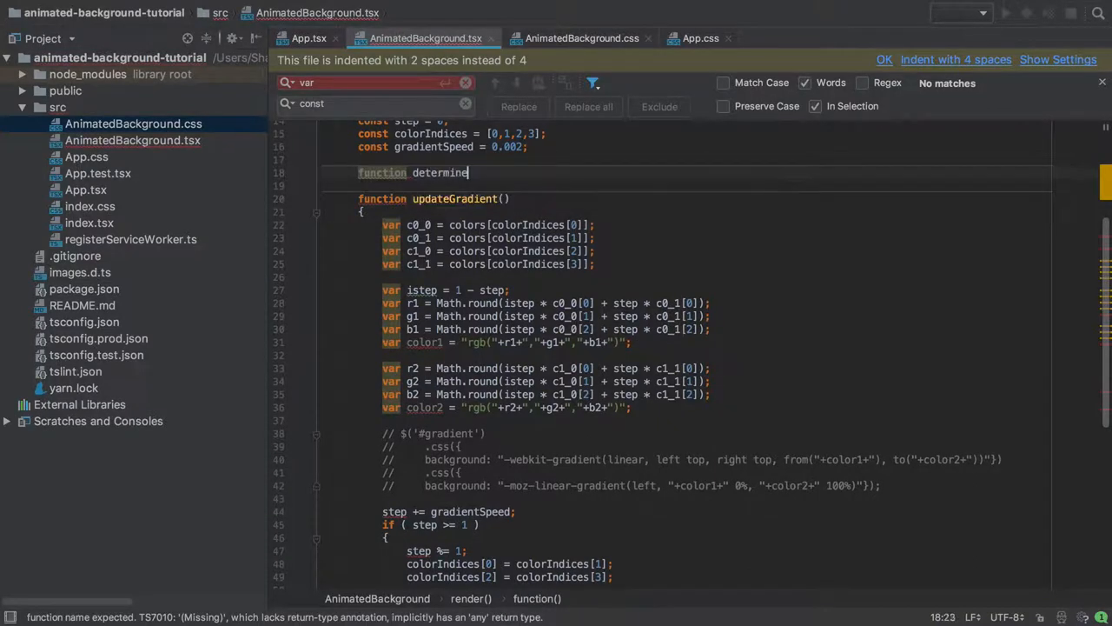
pyautogui.write('NextColourCombo() {')
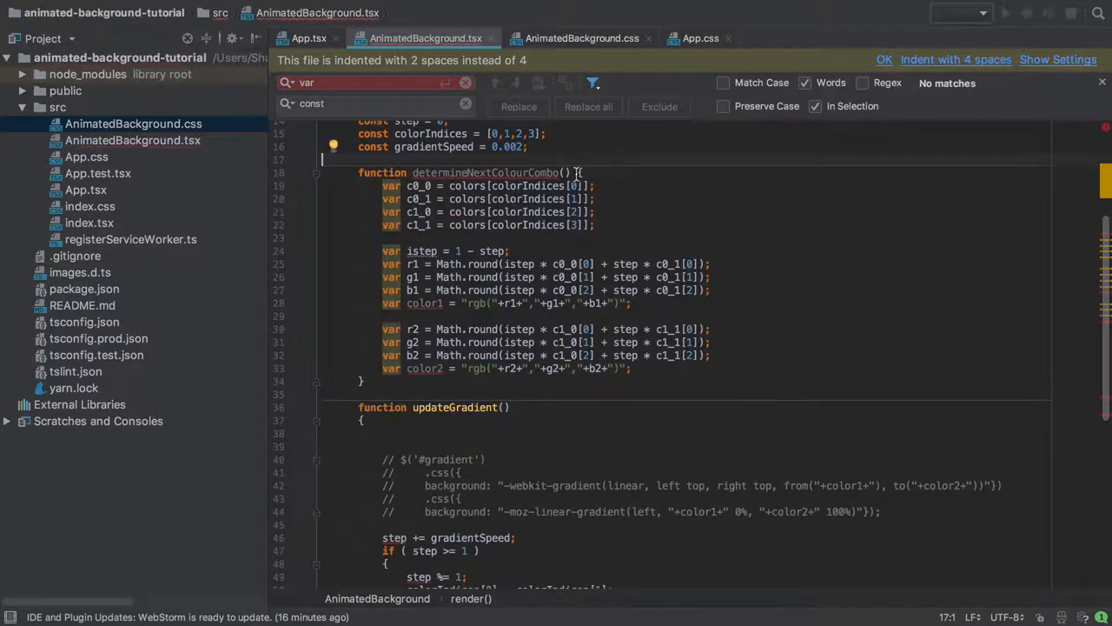
pyautogui.scroll(-3)
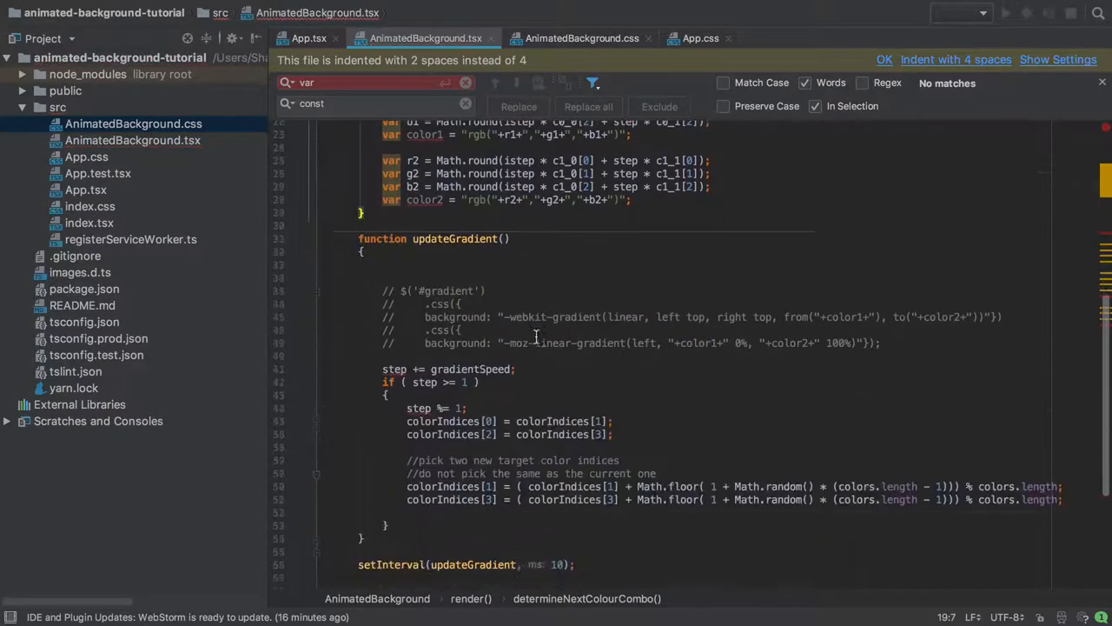
pyautogui.scroll(-3)
pyautogui.write('return [')
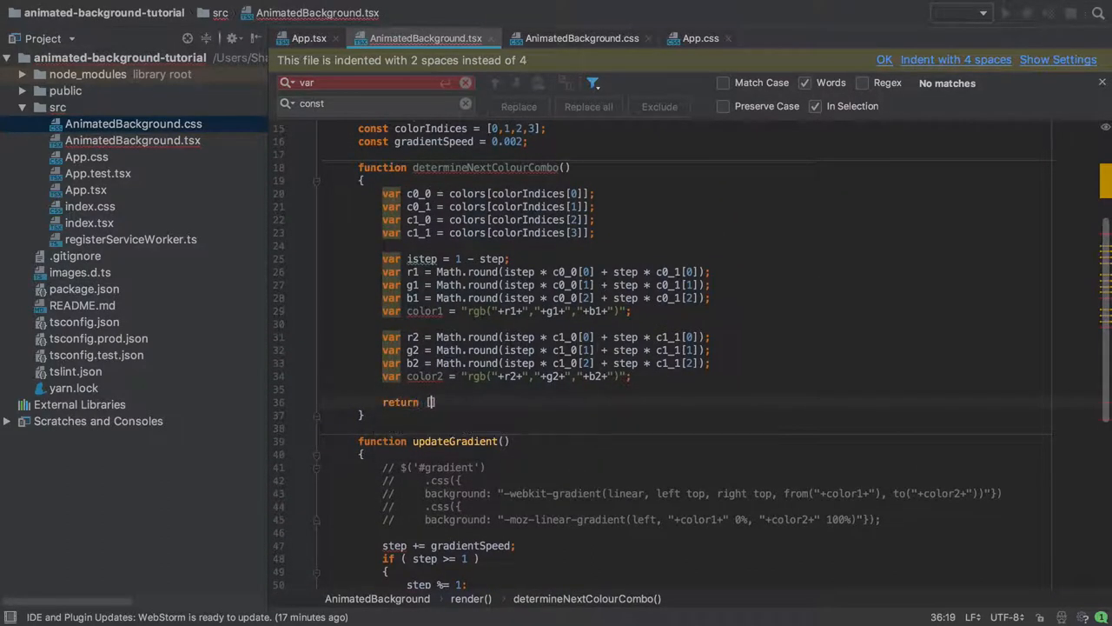
pyautogui.write('colour1, colour2')
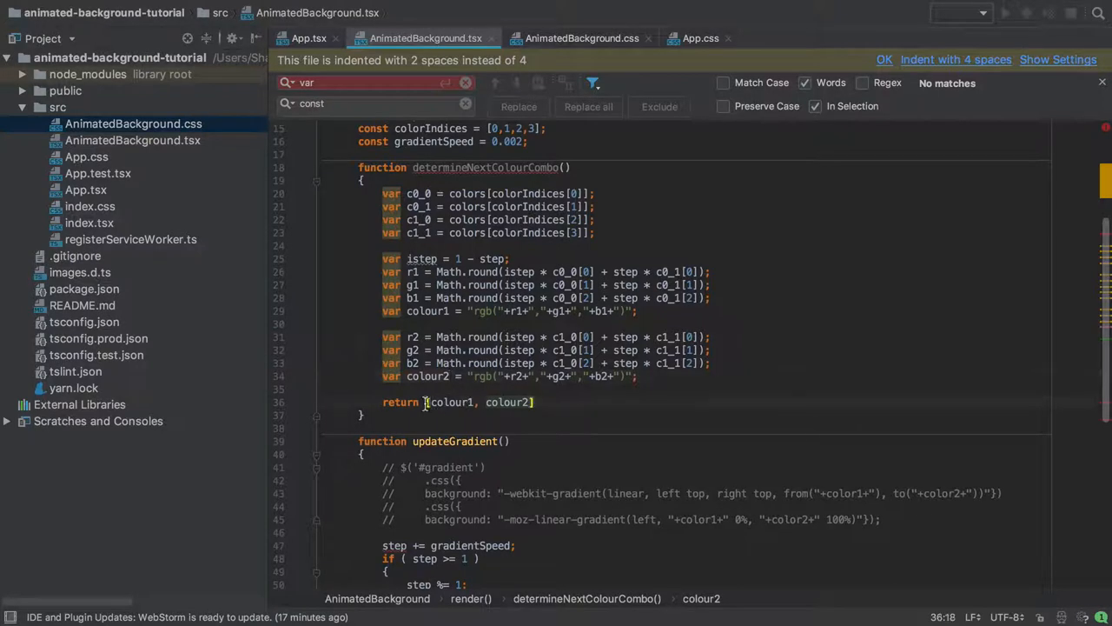
pyautogui.moveTo(425, 402); pyautogui.dragTo(539, 402)
pyautogui.write(': [string, string]')
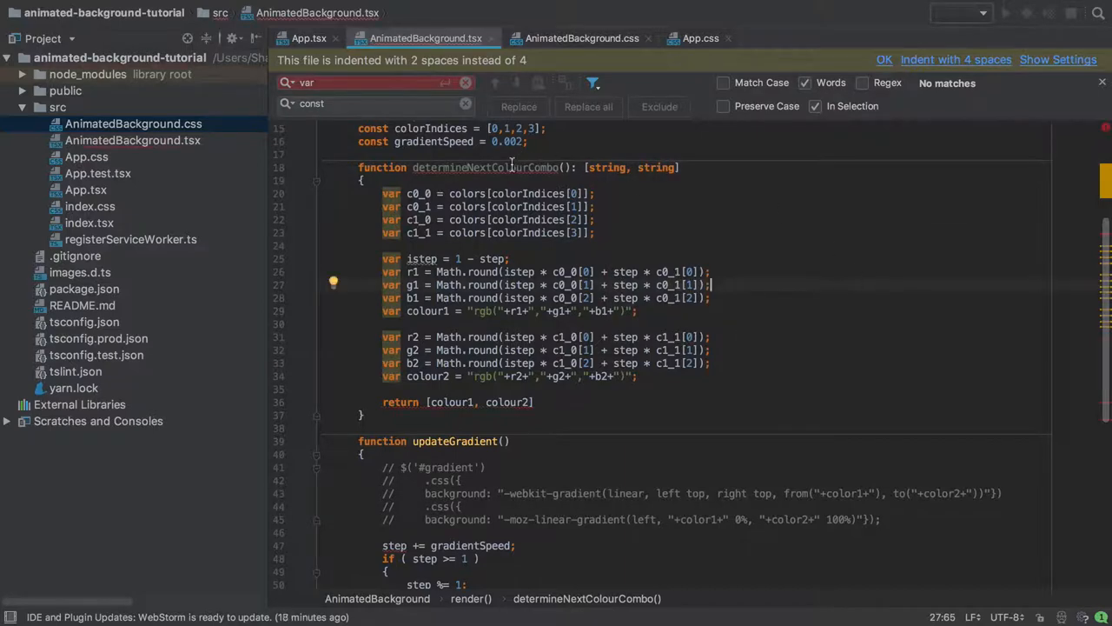
pyautogui.moveTo(511, 167)
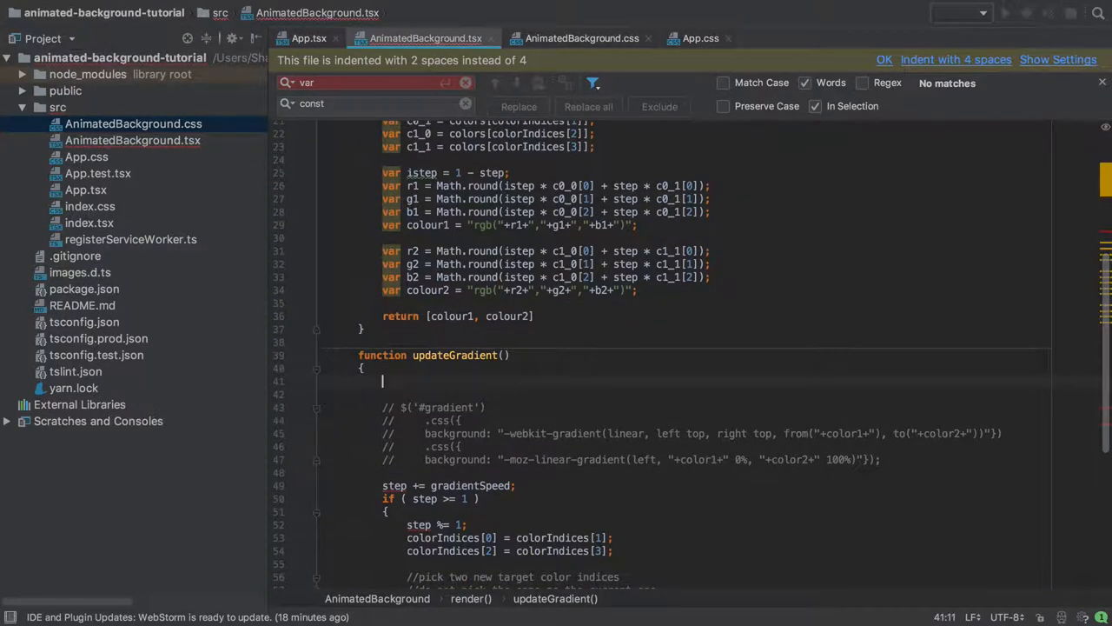
# Insert determineNextColourCombo(); as the first line of updateGradient's body
pyautogui.write('determineNextColourCombo();')
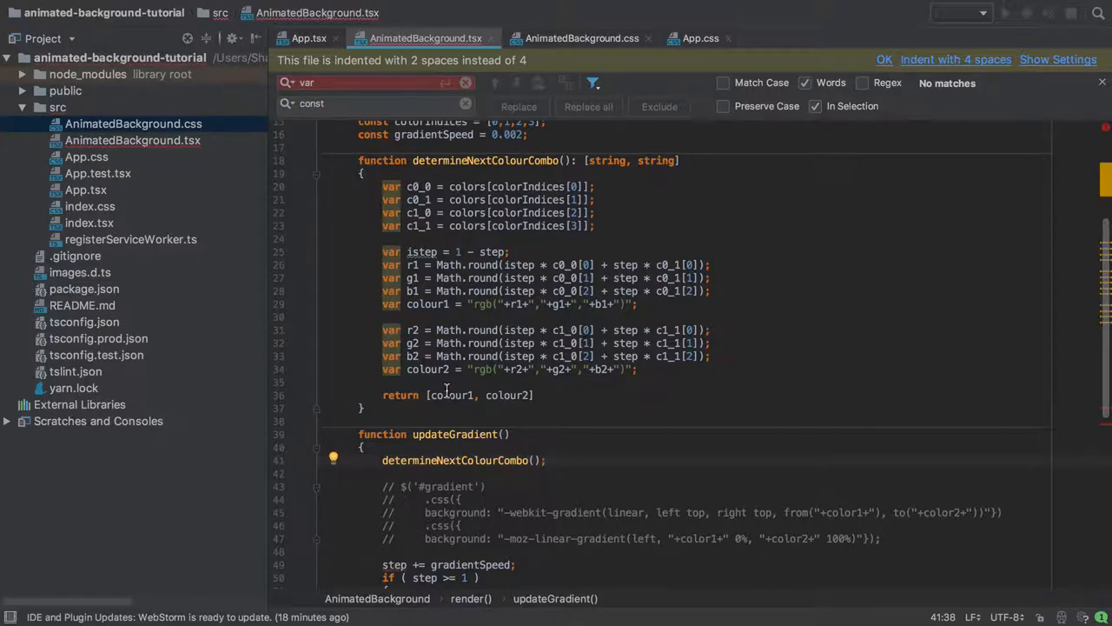
pyautogui.click(318, 19)
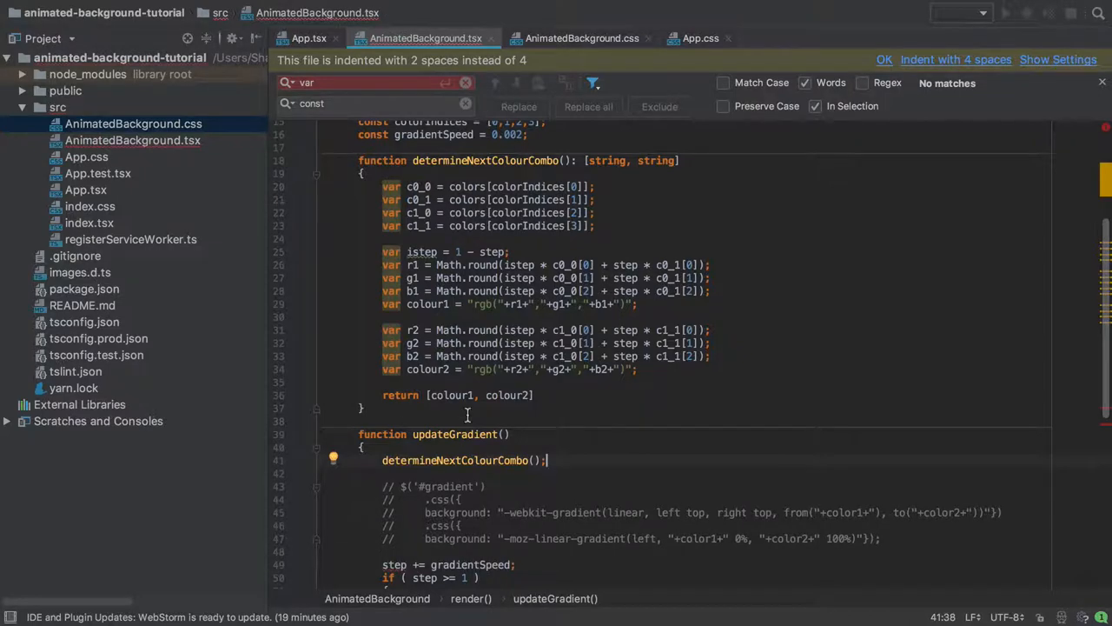
pyautogui.scroll(-3)
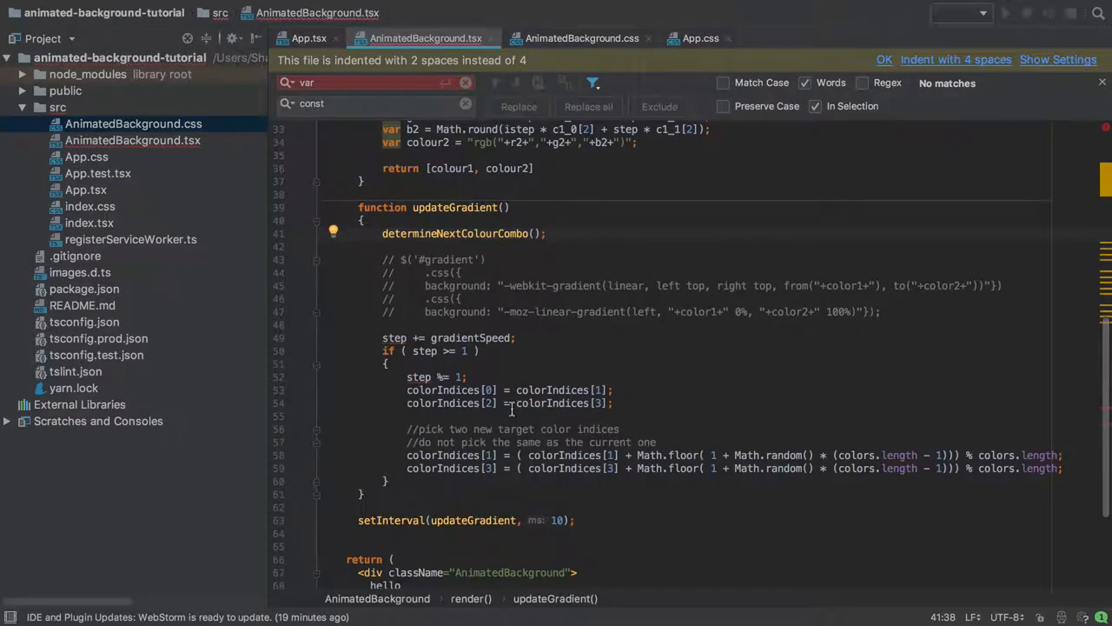
pyautogui.doubleClick(442, 390)
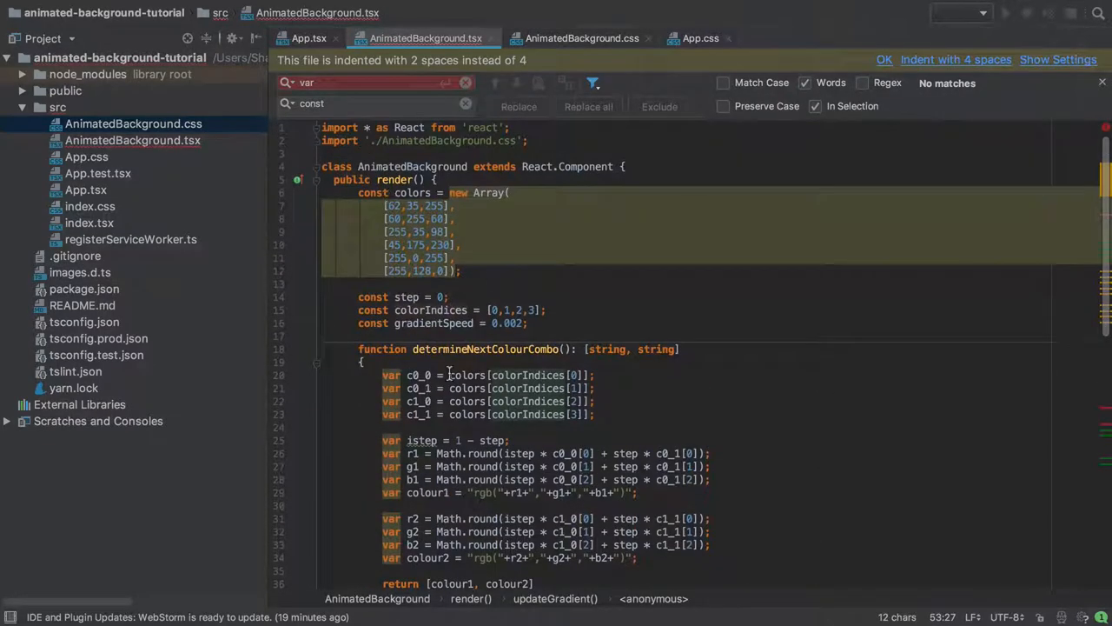
pyautogui.scroll(-3)
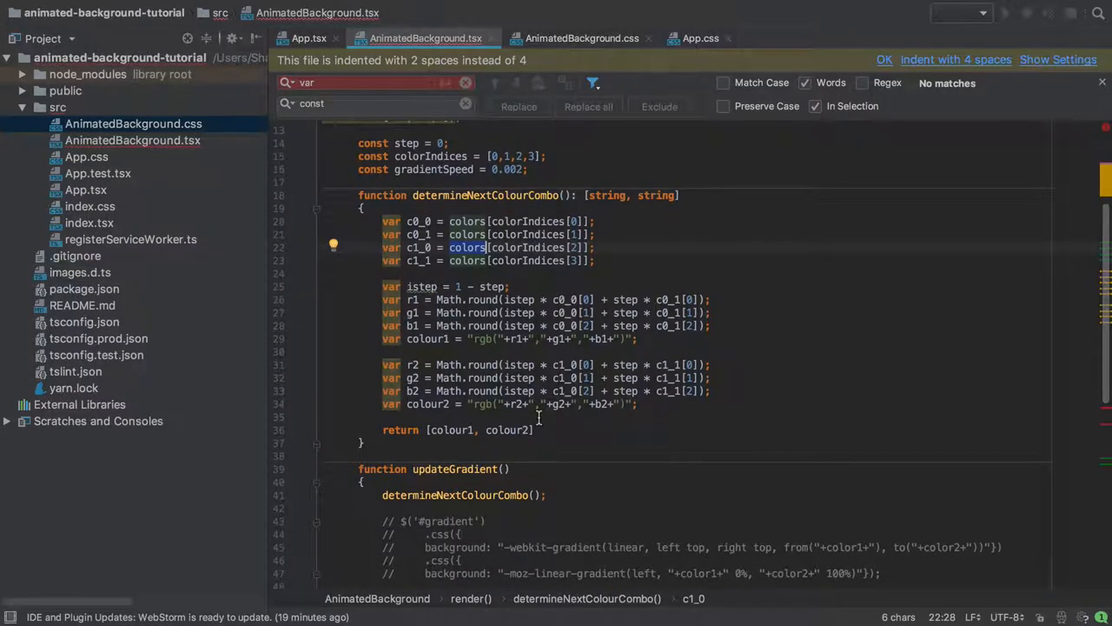
pyautogui.scroll(-3)
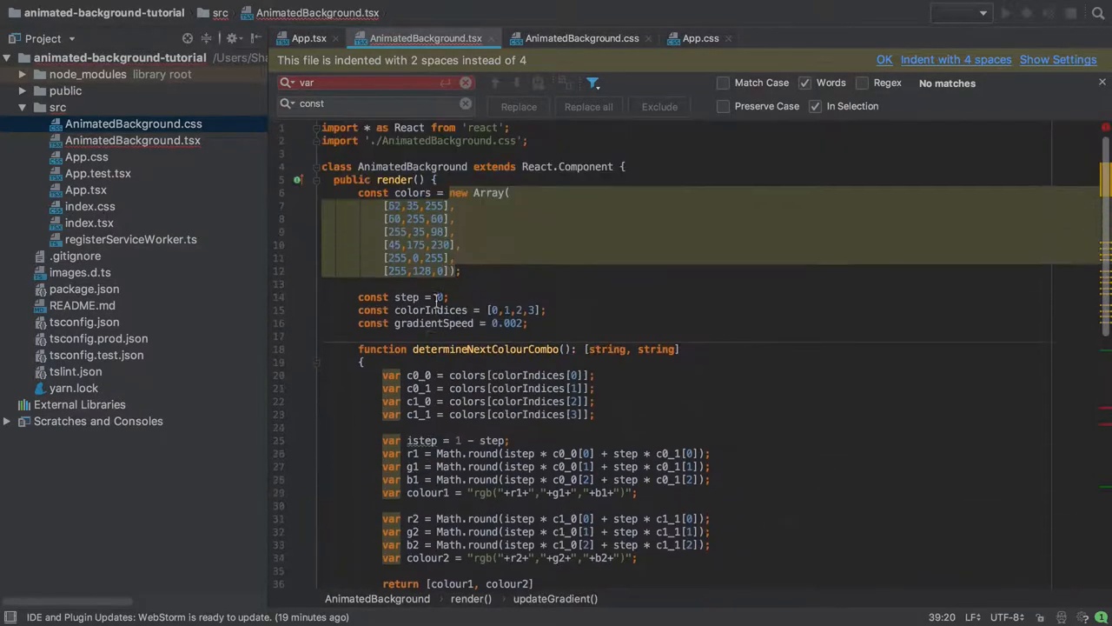
pyautogui.scroll(-3)
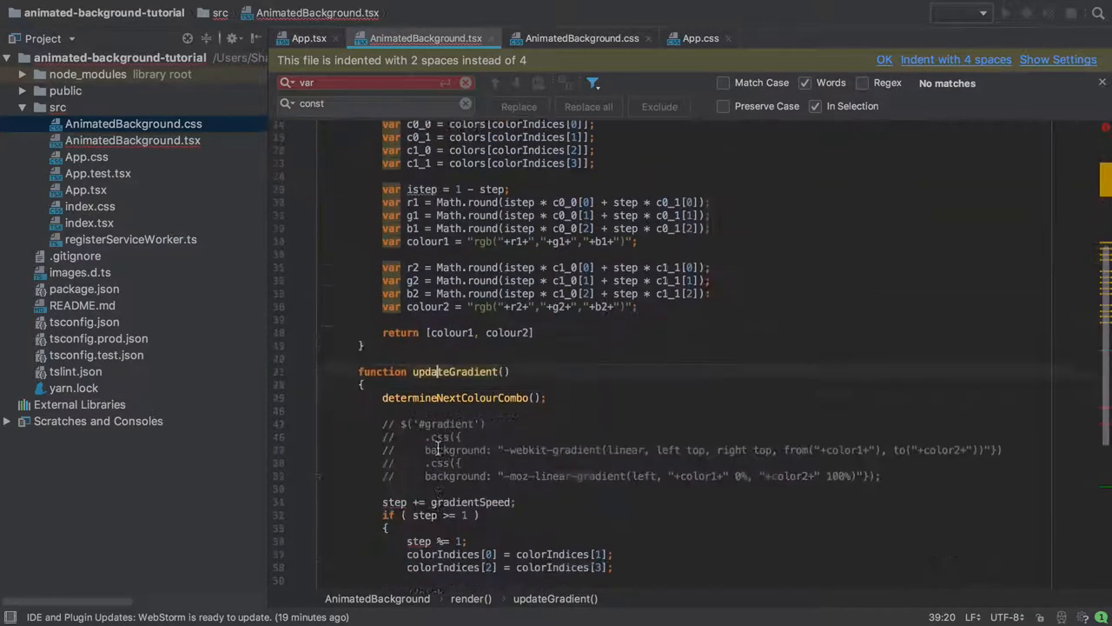
pyautogui.scroll(-3)
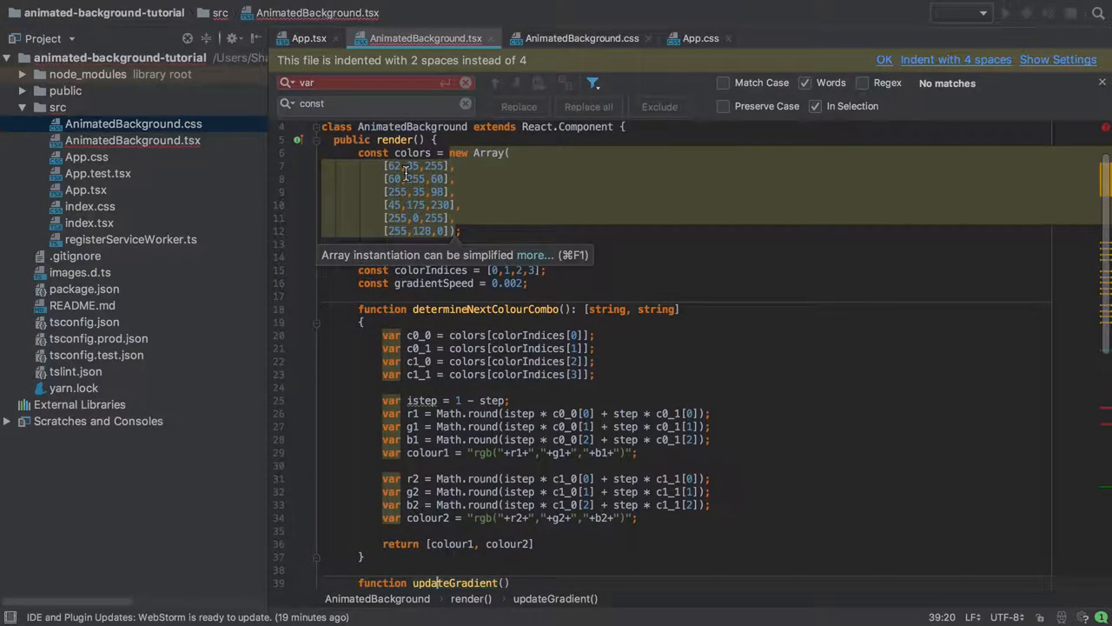
pyautogui.moveTo(520, 213)
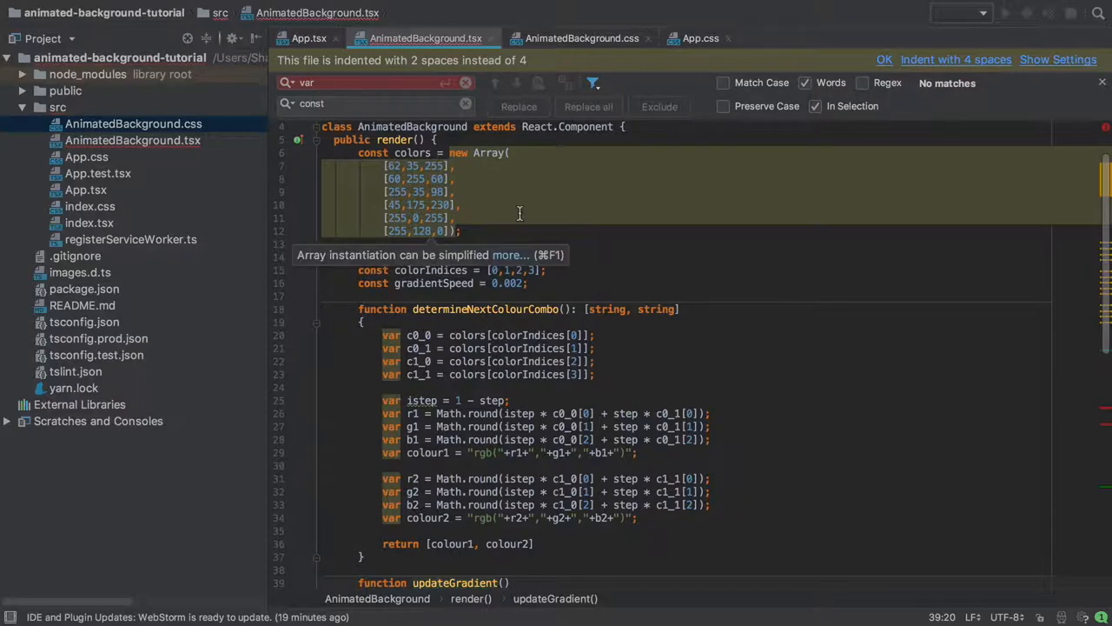
pyautogui.scroll(-3)
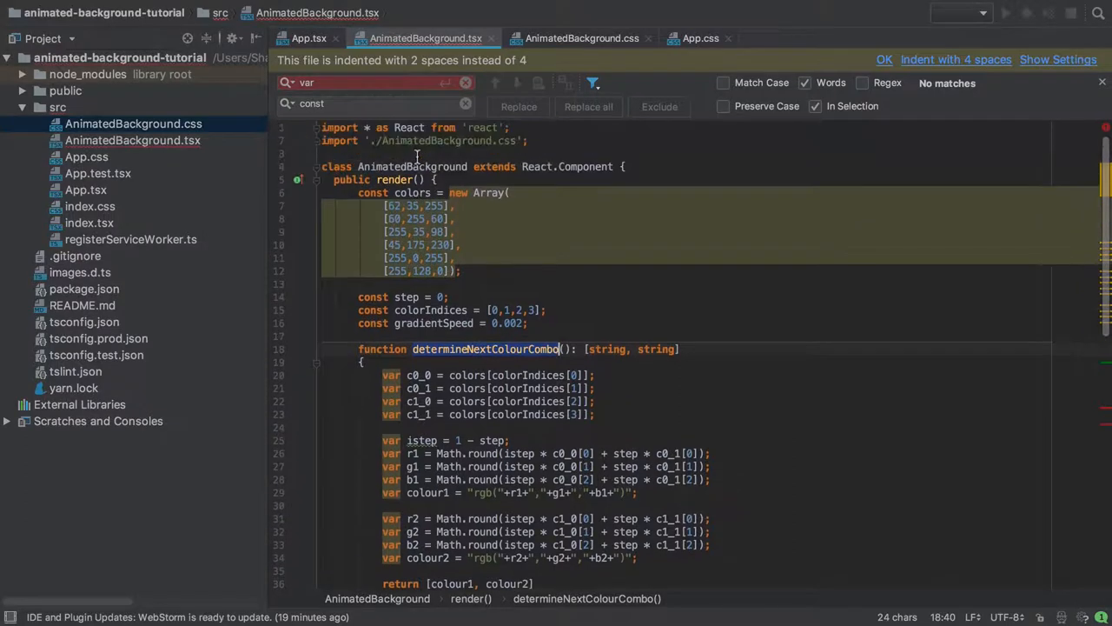
pyautogui.moveTo(651, 320)
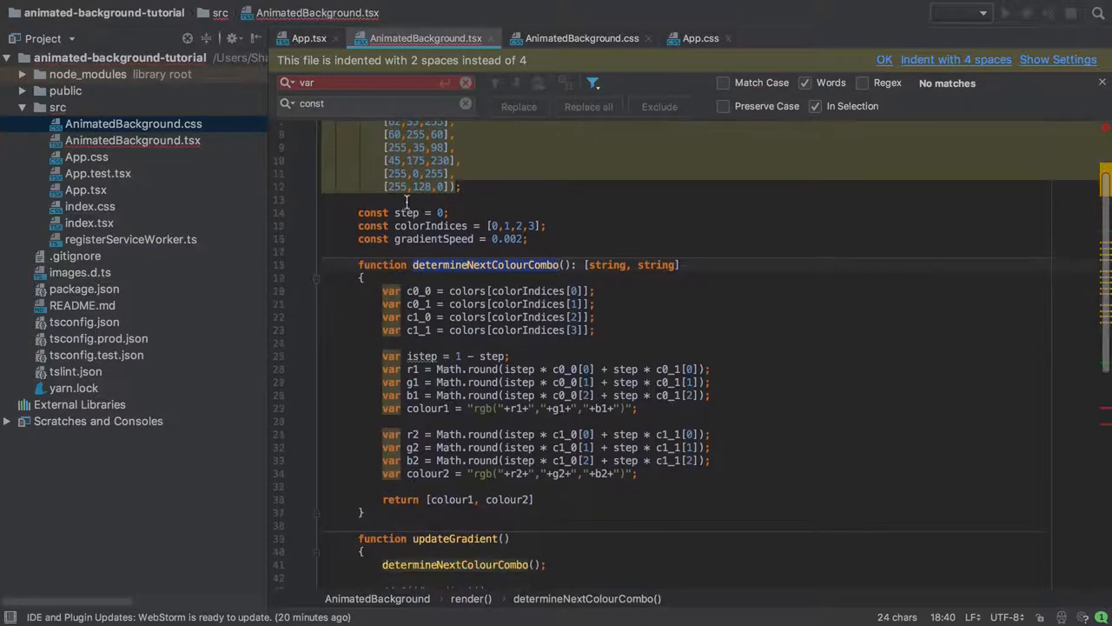
pyautogui.scroll(-3)
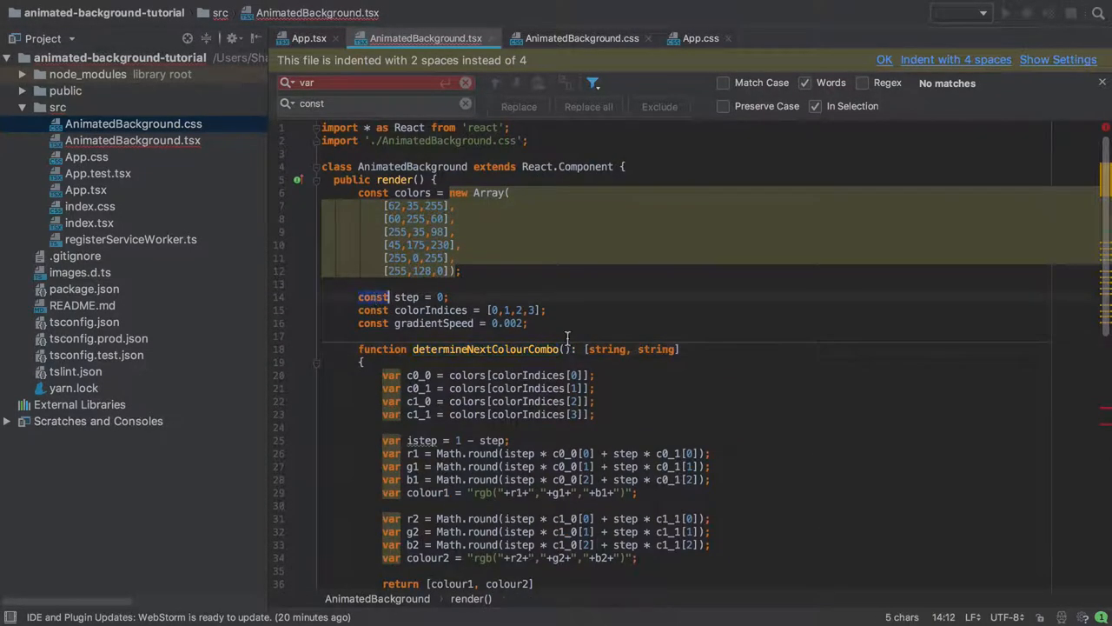
pyautogui.scroll(-3)
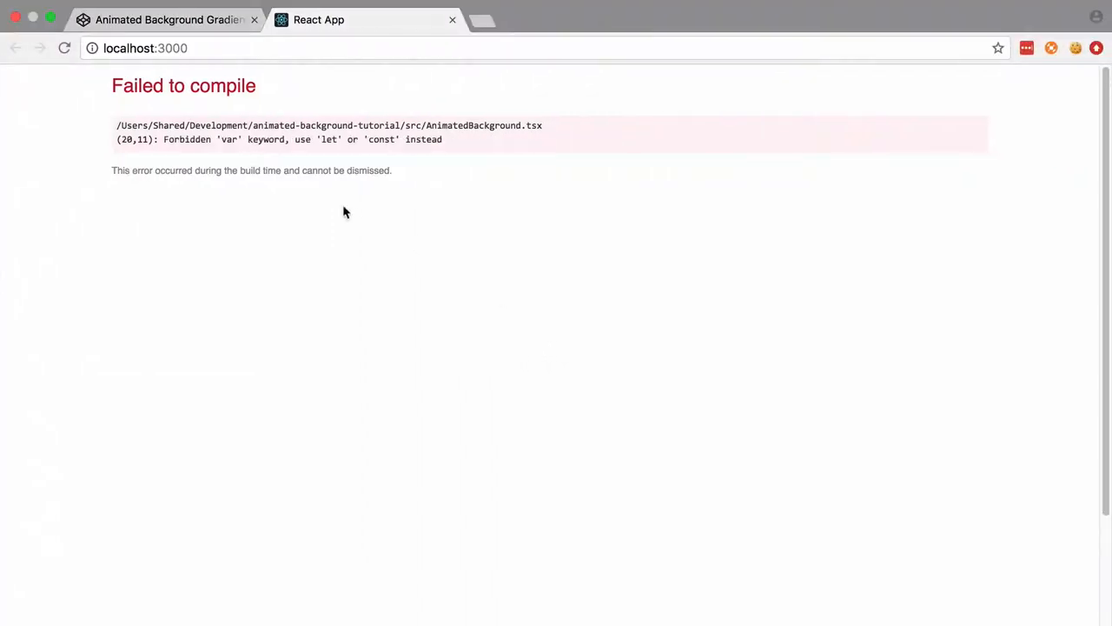
pyautogui.moveTo(362, 259)
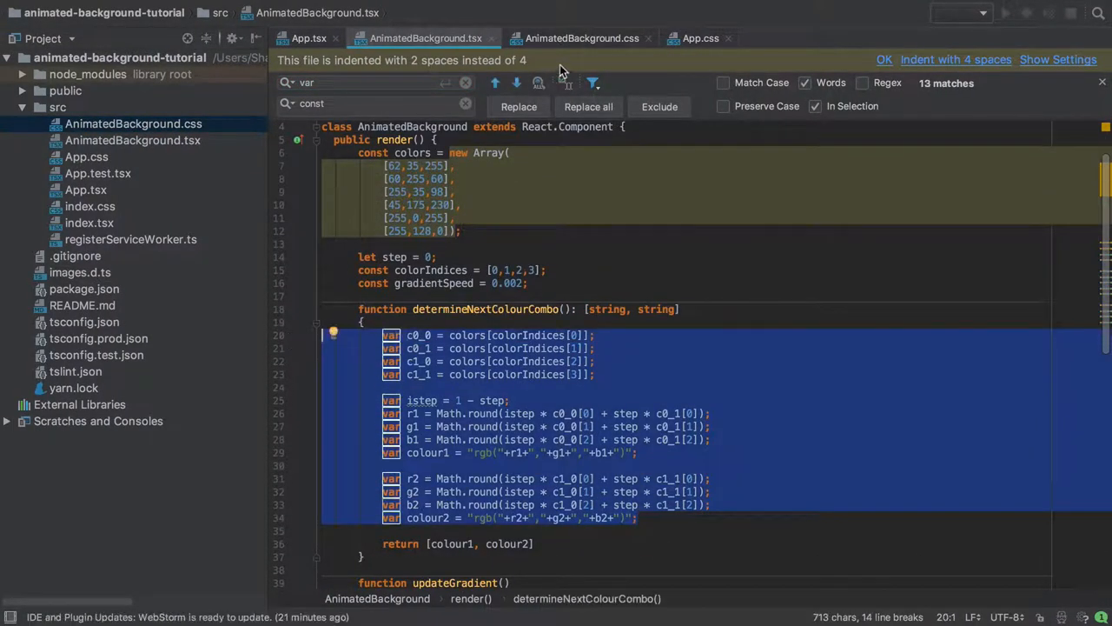
# Replace all 13 var declarations in determineNextColourCombo with const, keeping step as let
pyautogui.click(587, 106)
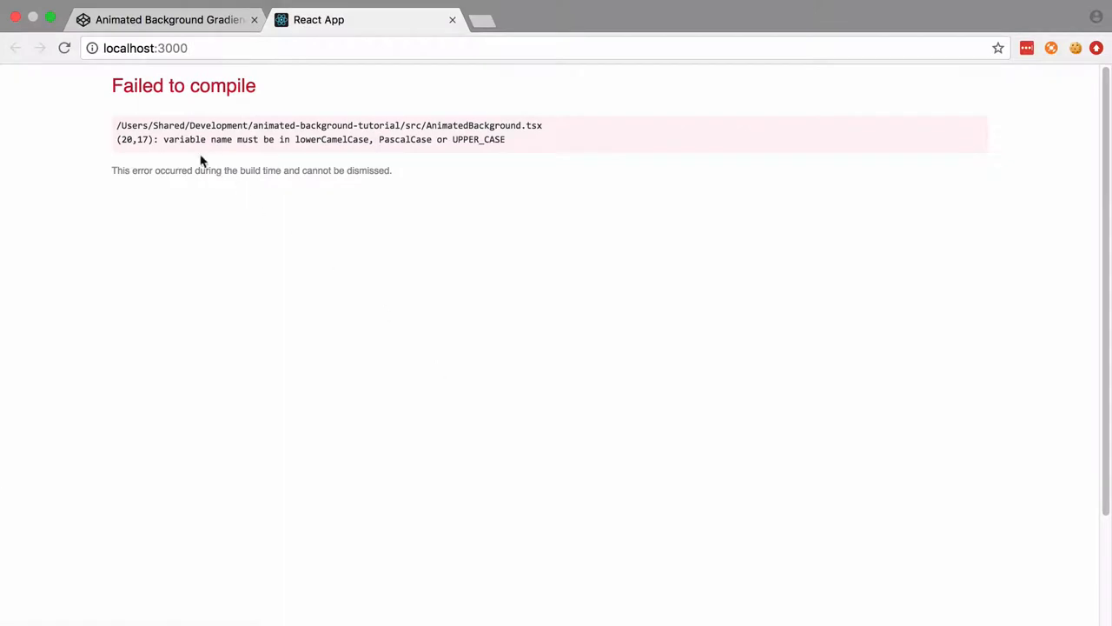
pyautogui.moveTo(406, 277)
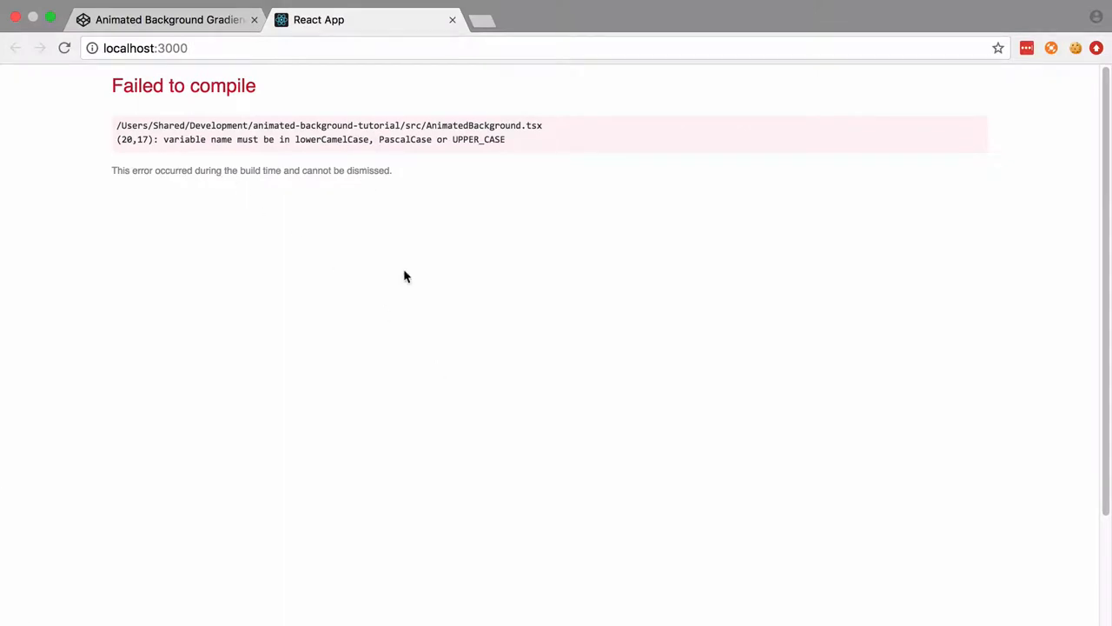
pyautogui.doubleClick(404, 139)
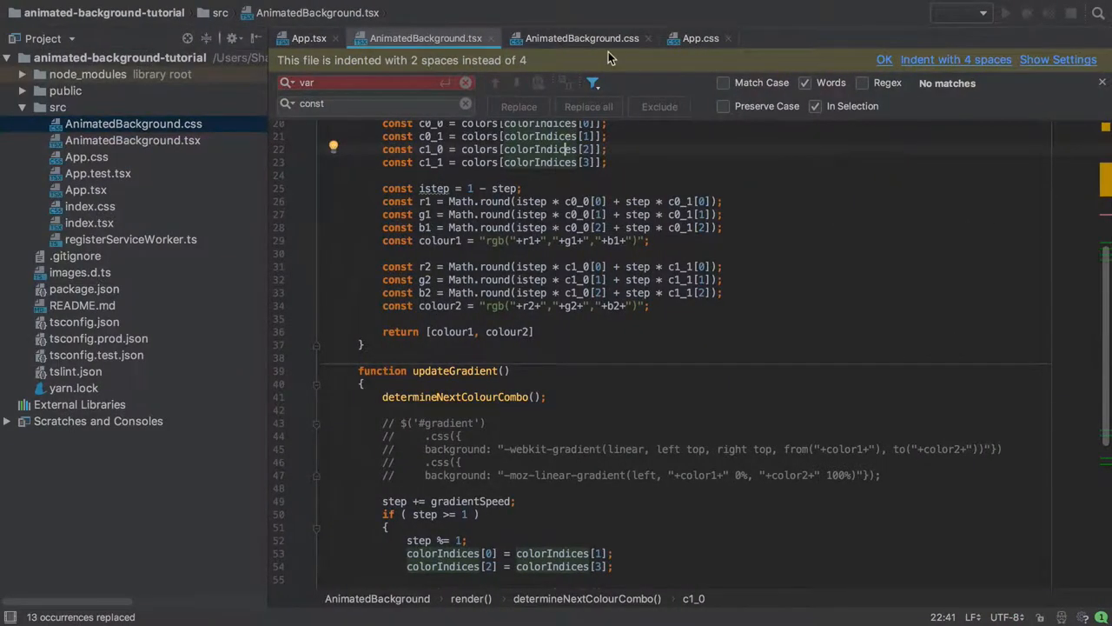
# Replace 'c0_' with 'c0' and 'c1_' with 'c1', then space the updateGradient comments
pyautogui.click(578, 37)
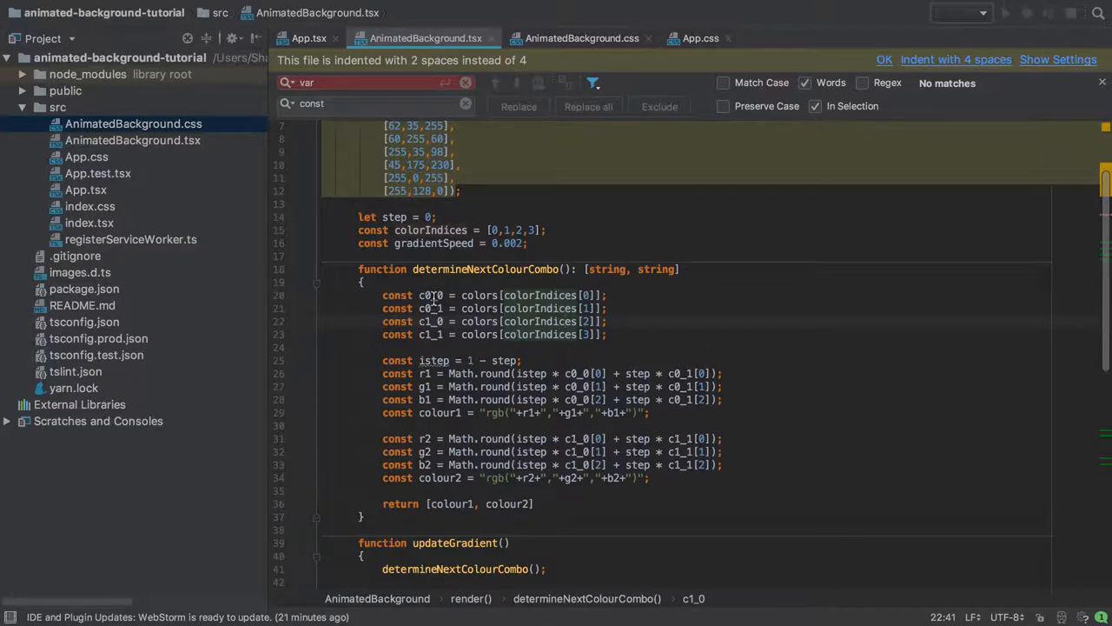
pyautogui.write('c0_0')
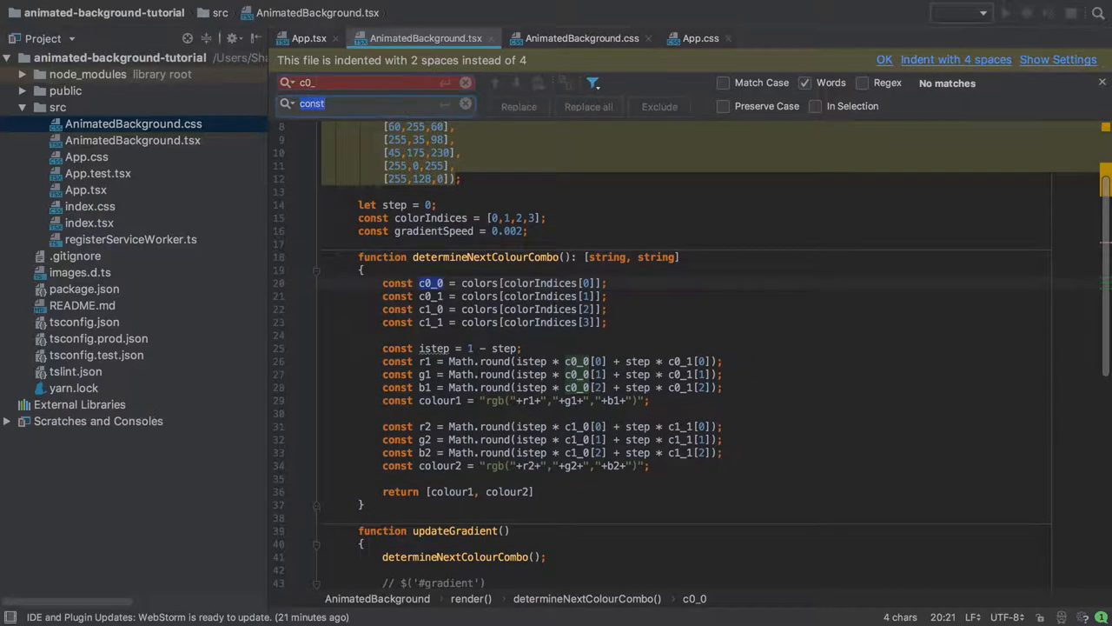
pyautogui.write('c0')
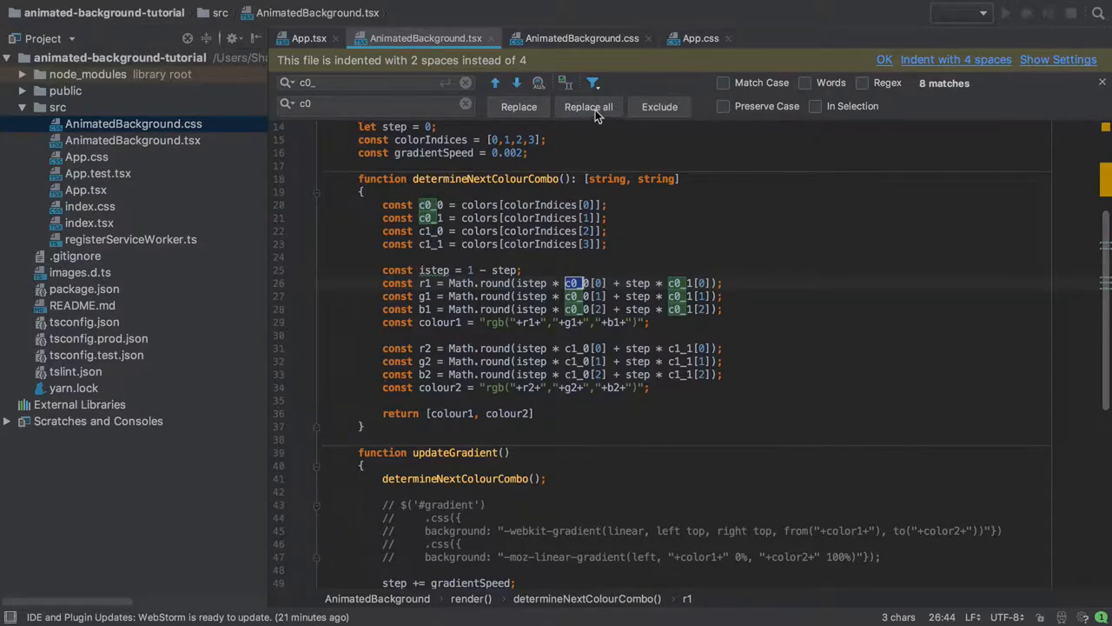
pyautogui.click(589, 106)
pyautogui.write('1')
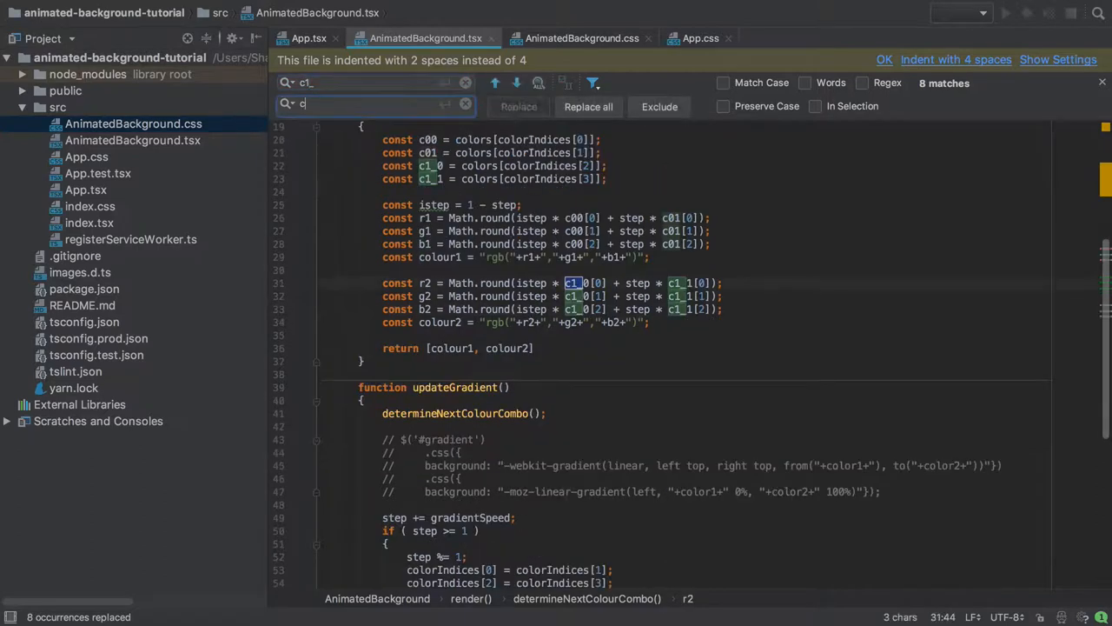
pyautogui.click(588, 106)
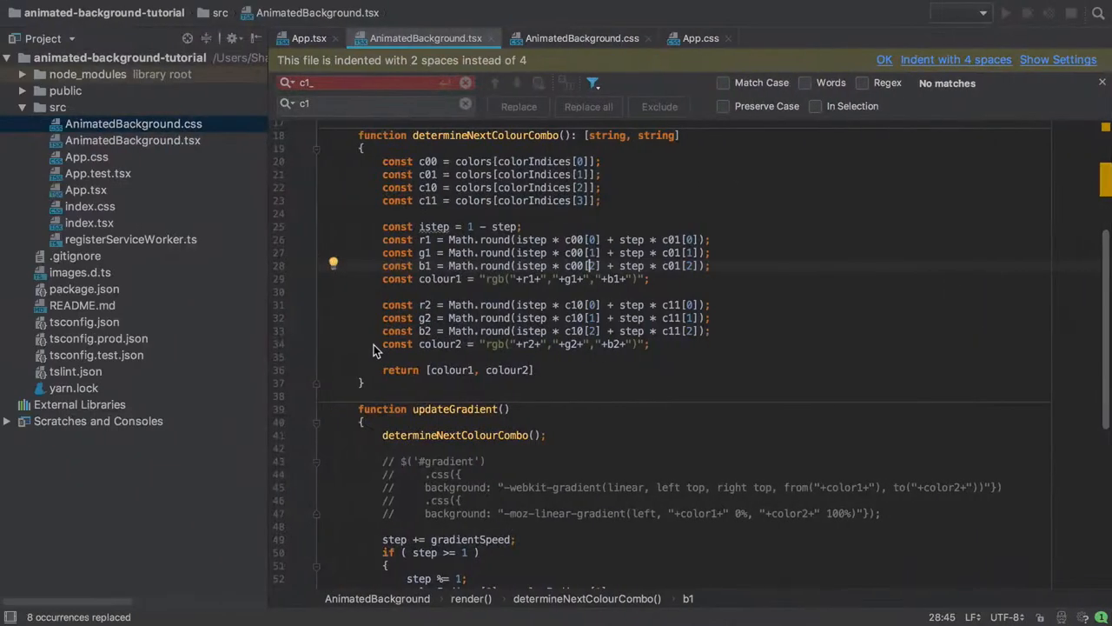
pyautogui.scroll(-3)
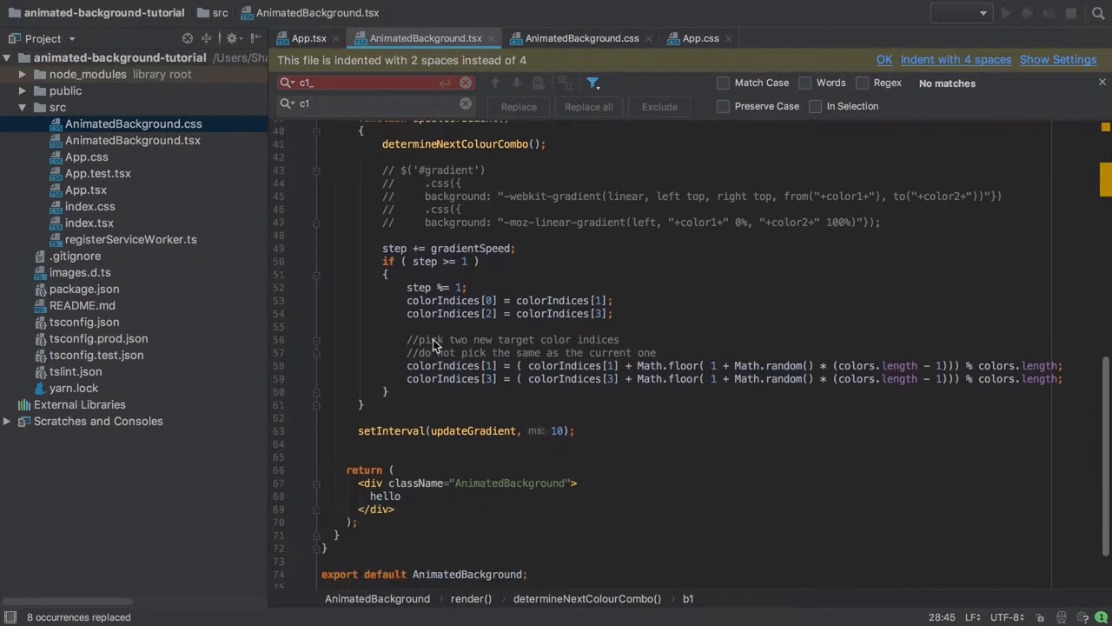
pyautogui.click(430, 352)
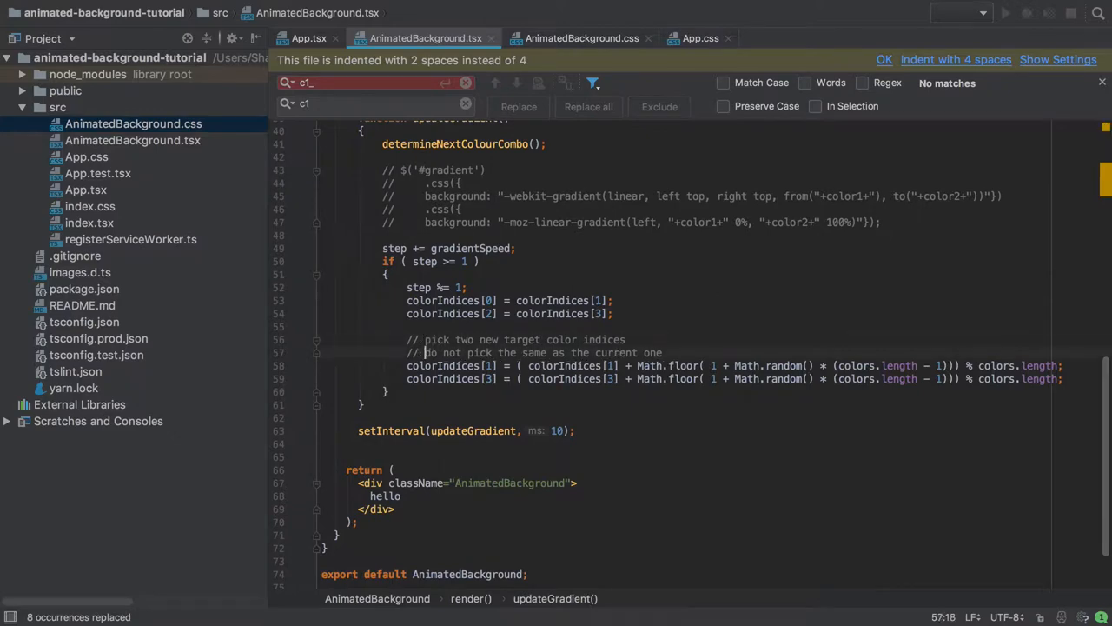